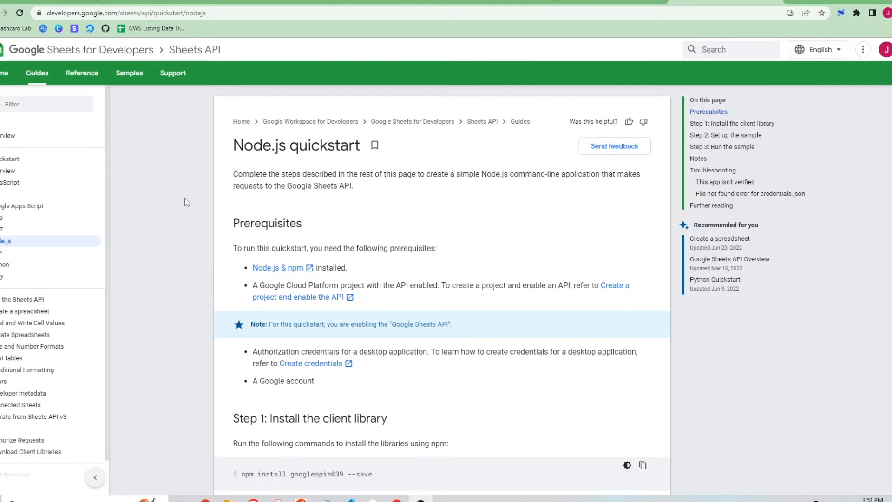
{"action": "mouse_move", "coordinate": [169, 135]}
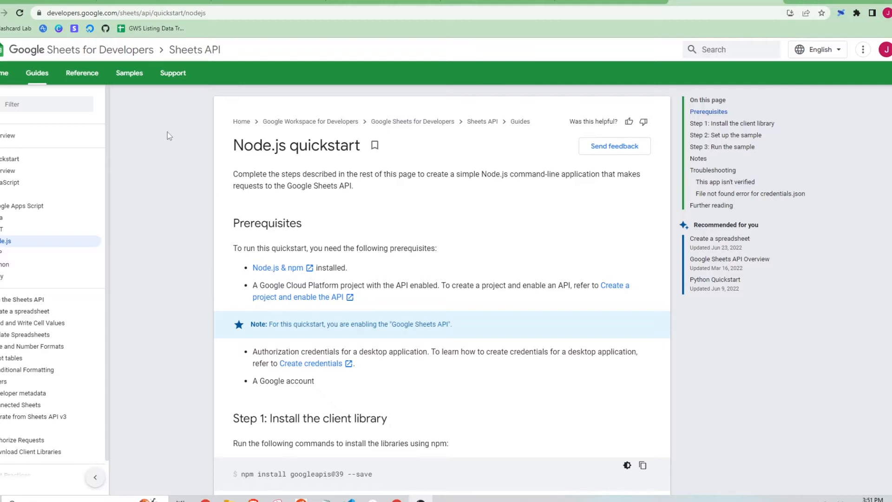
{"action": "mouse_move", "coordinate": [192, 148]}
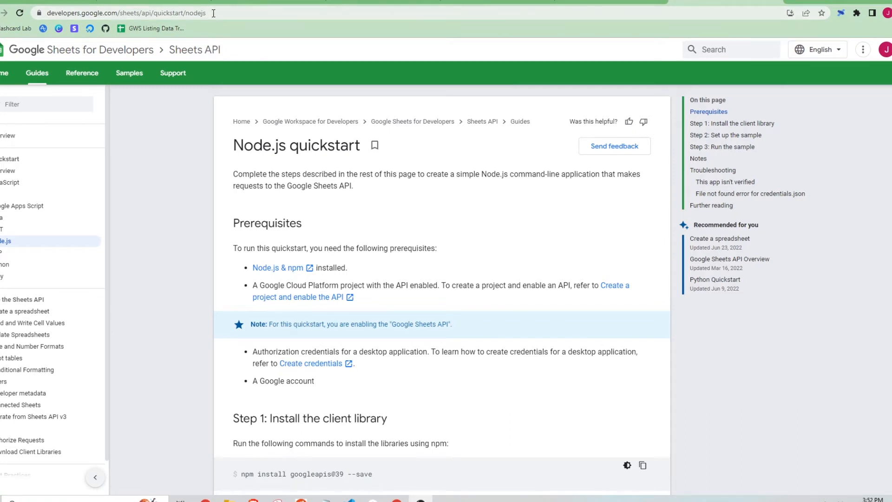
{"action": "mouse_move", "coordinate": [271, 273]}
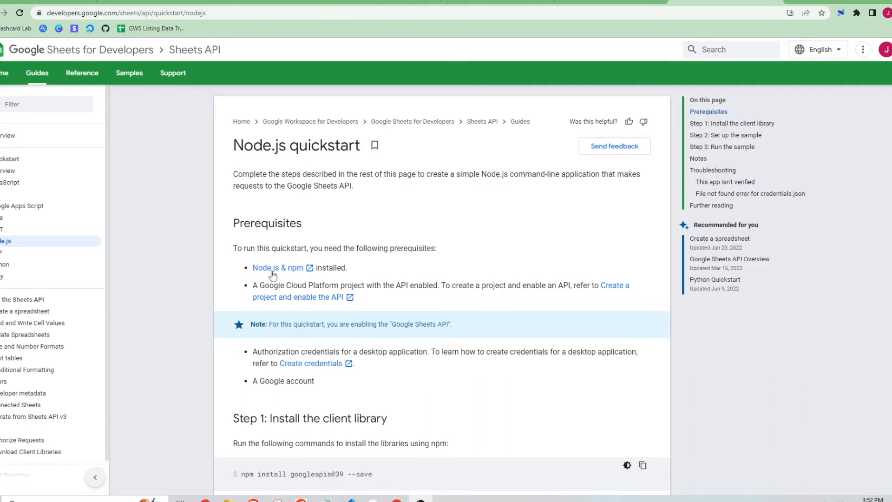
{"action": "mouse_move", "coordinate": [208, 263]}
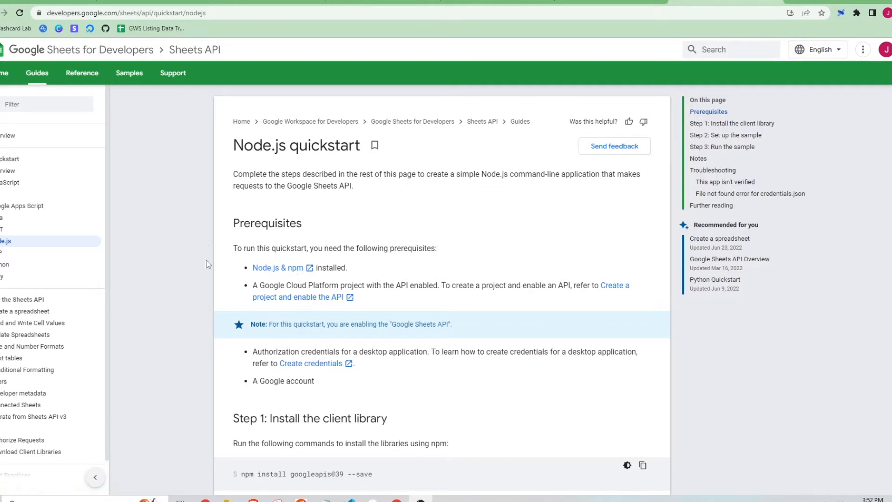
{"action": "mouse_move", "coordinate": [277, 304]}
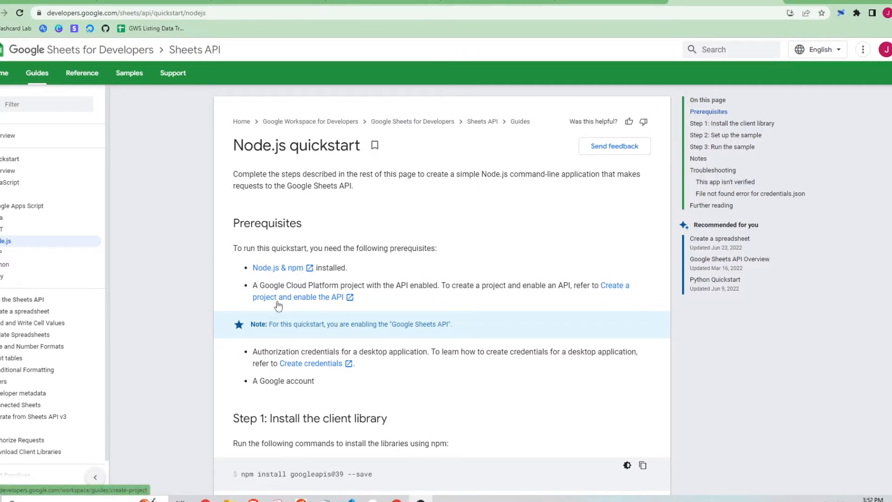
{"action": "mouse_move", "coordinate": [323, 285]}
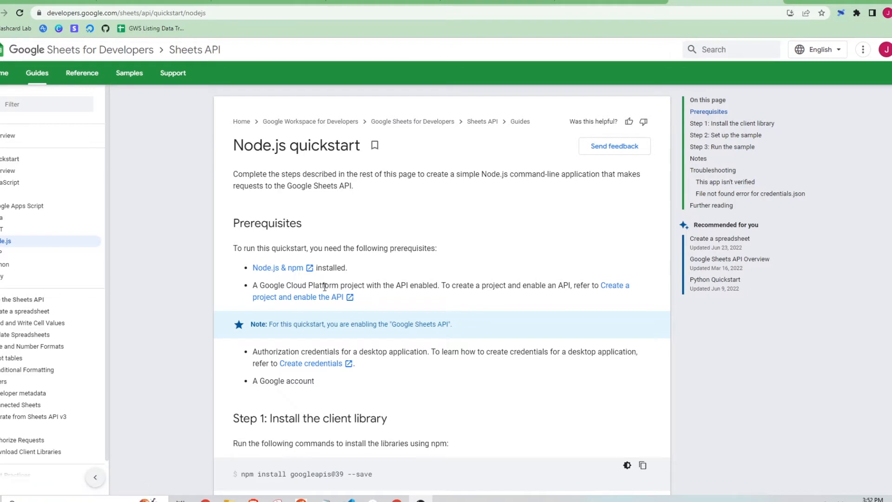
{"action": "mouse_move", "coordinate": [310, 302]}
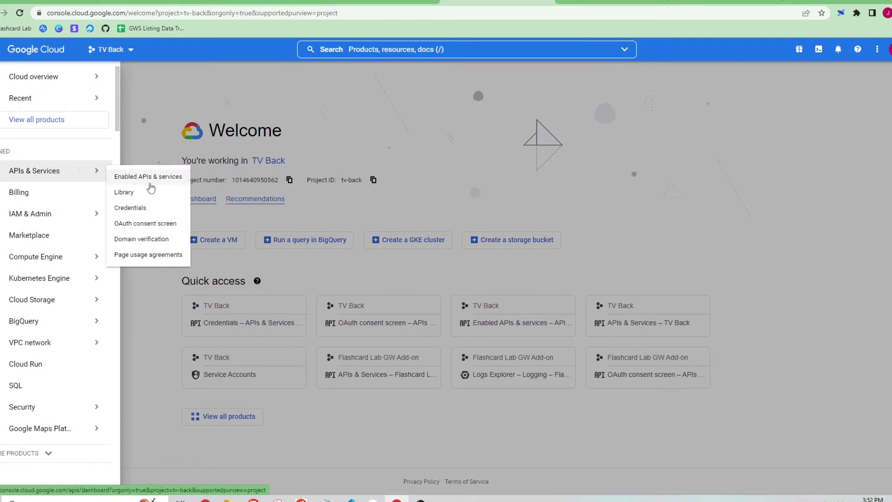
- From Enabled APIs & services, search the API library for 'google' to reach the Google Sheets API
{"action": "left_click", "coordinate": [147, 177]}
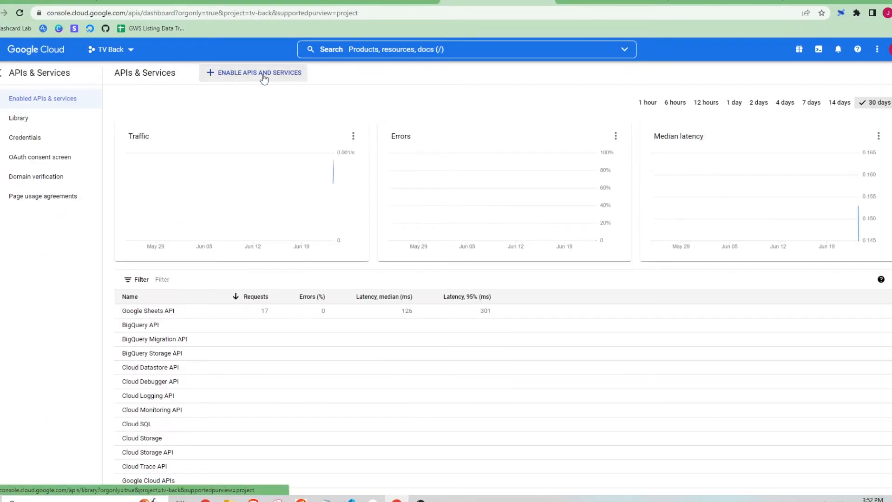
{"action": "left_click", "coordinate": [259, 72]}
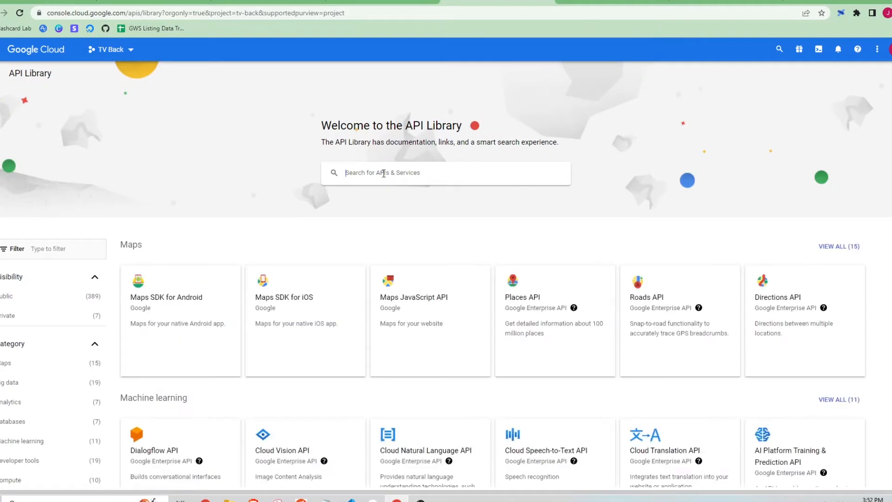
{"action": "type", "text": "google"}
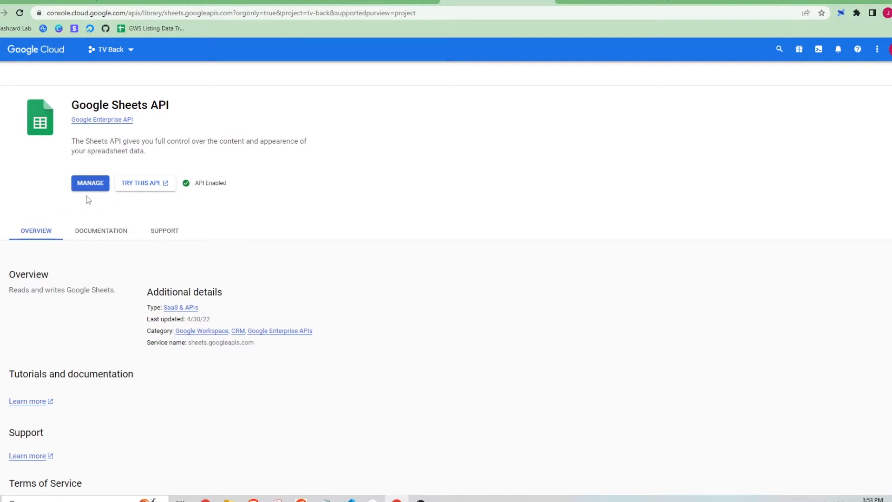
{"action": "mouse_move", "coordinate": [386, 156]}
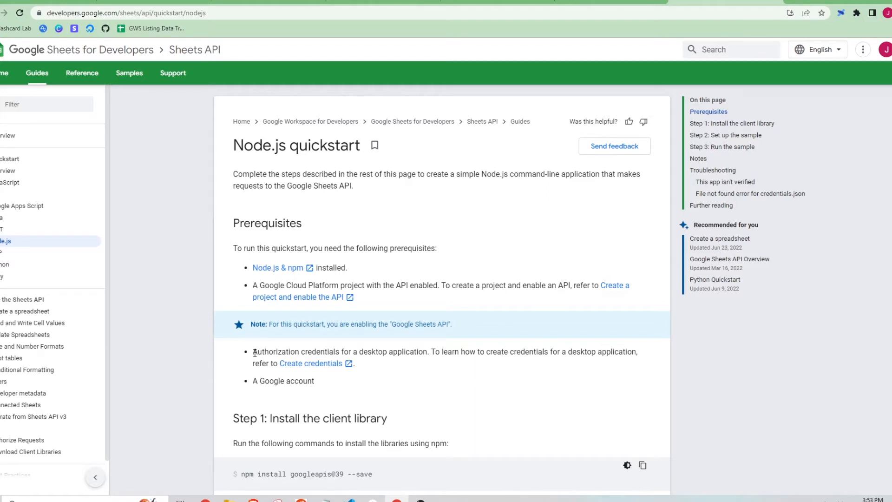
{"action": "mouse_move", "coordinate": [572, 351]}
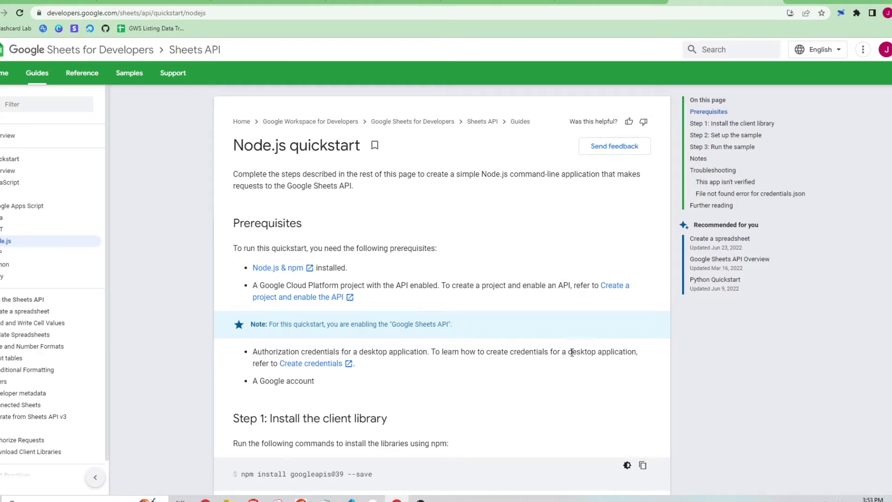
{"action": "mouse_move", "coordinate": [301, 365]}
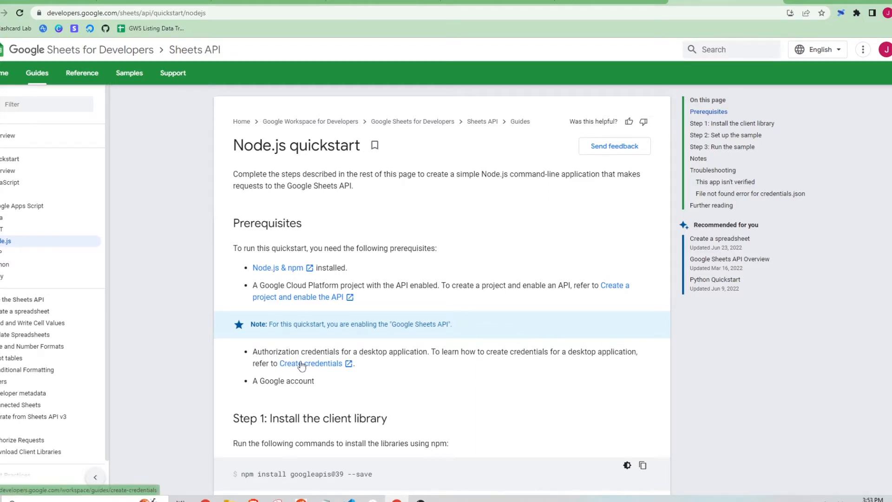
- Read through the Create credentials guide's OAuth client ID instructions in a new tab
{"action": "right_click", "coordinate": [301, 363]}
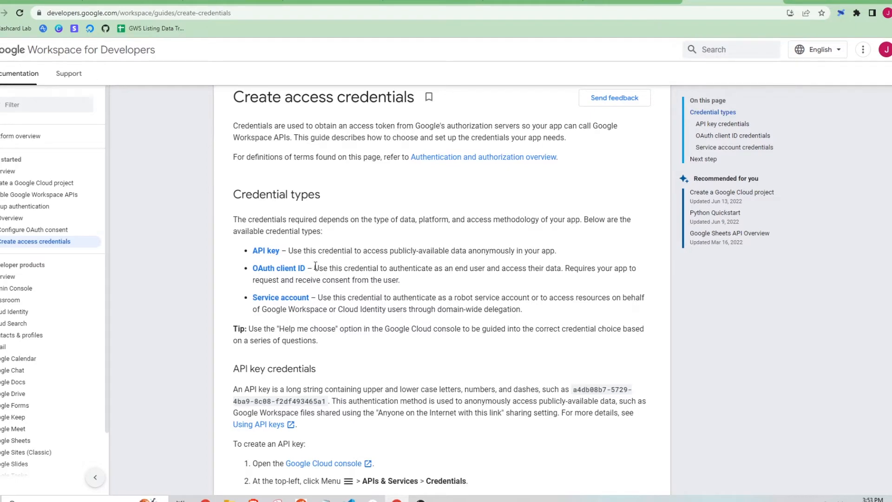
{"action": "scroll", "scroll_direction": "down", "scroll_amount": 3}
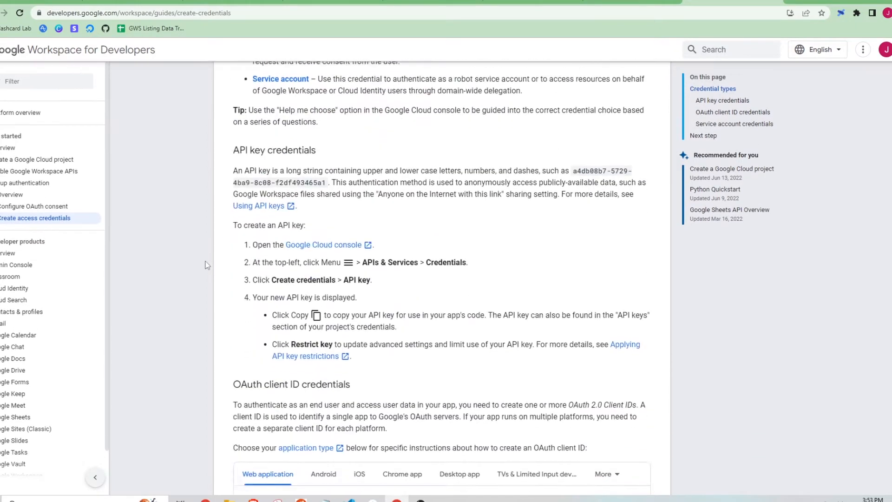
{"action": "scroll", "scroll_direction": "down", "scroll_amount": 3}
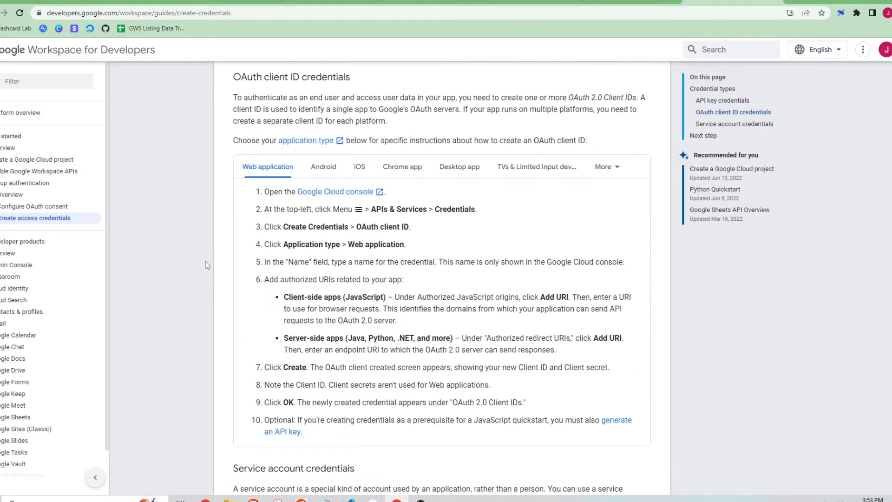
{"action": "scroll", "scroll_direction": "down", "scroll_amount": 3}
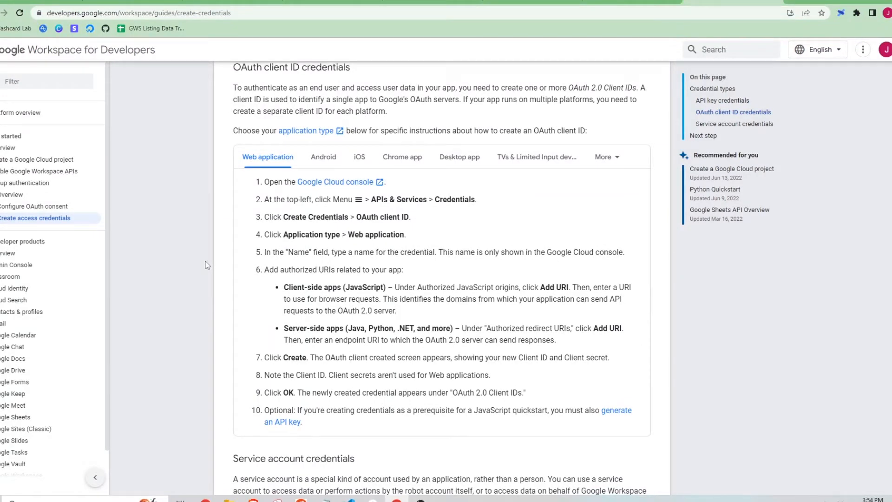
{"action": "scroll", "scroll_direction": "down", "scroll_amount": 3}
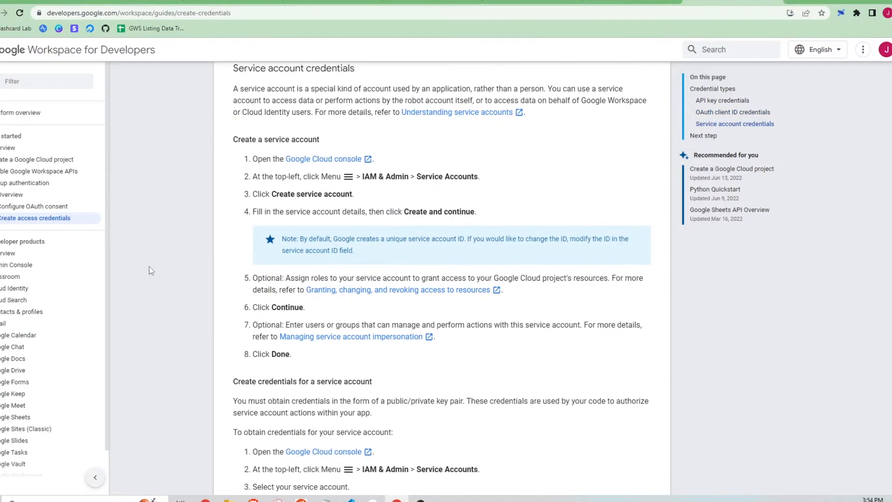
{"action": "scroll", "scroll_direction": "down", "scroll_amount": 3}
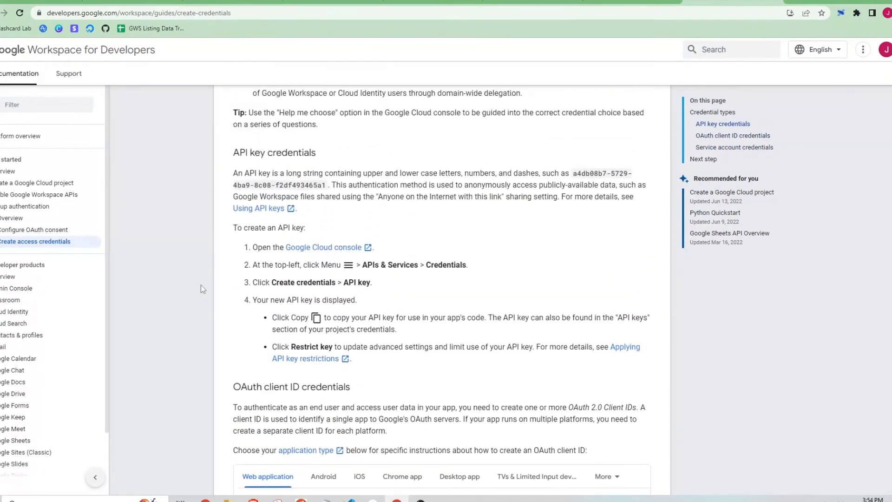
{"action": "scroll", "scroll_direction": "up", "scroll_amount": 3}
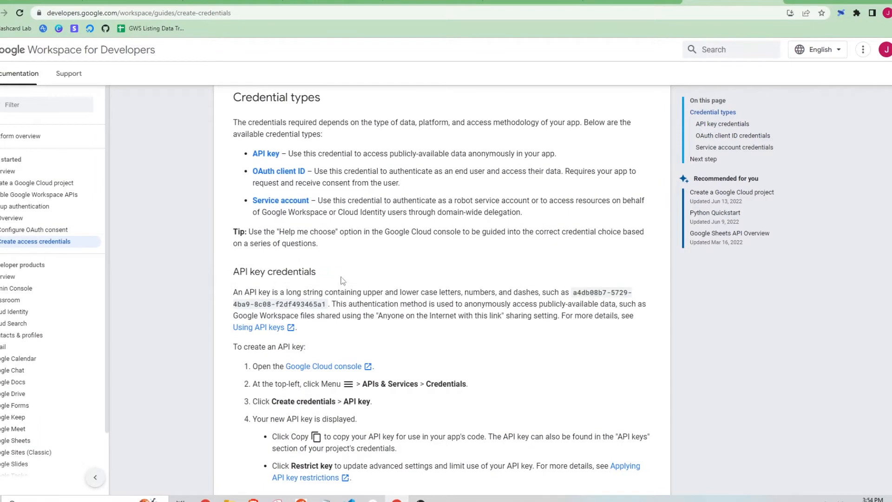
{"action": "scroll", "scroll_direction": "down", "scroll_amount": 3}
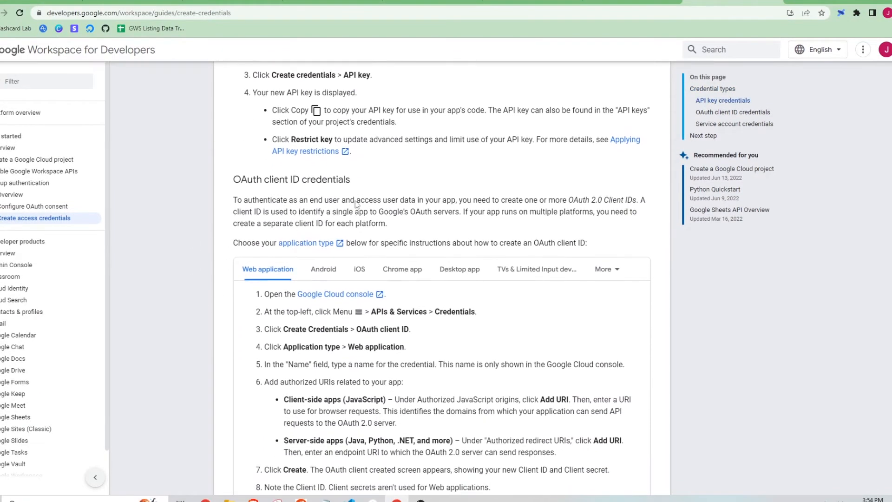
{"action": "scroll", "scroll_direction": "down", "scroll_amount": 3}
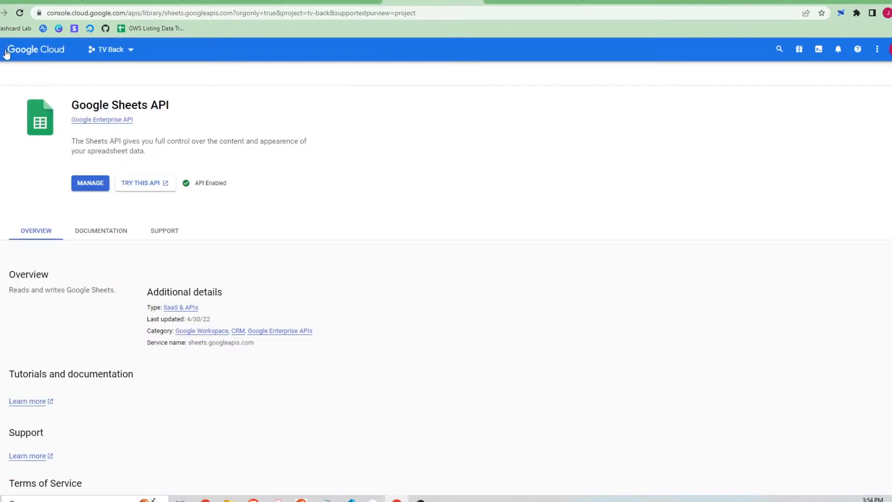
- From the navigation menu's Credentials page, begin creating a new OAuth client ID
{"action": "left_click", "coordinate": [5, 49]}
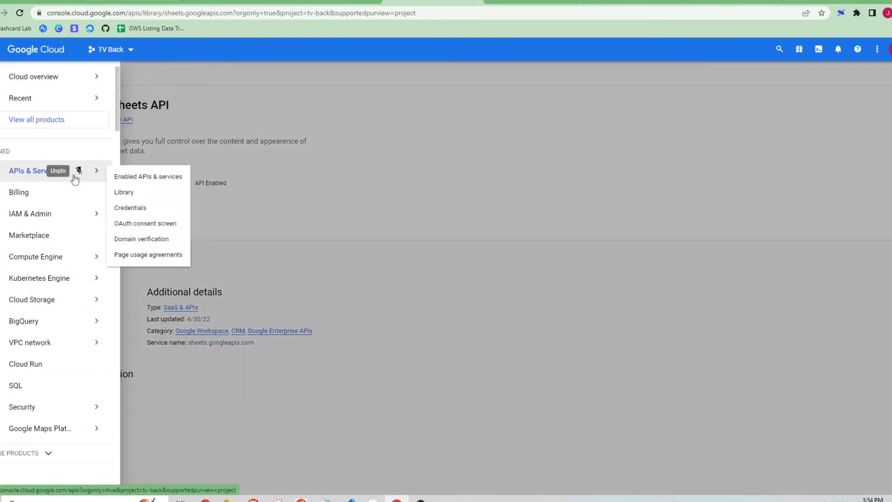
{"action": "mouse_move", "coordinate": [168, 178]}
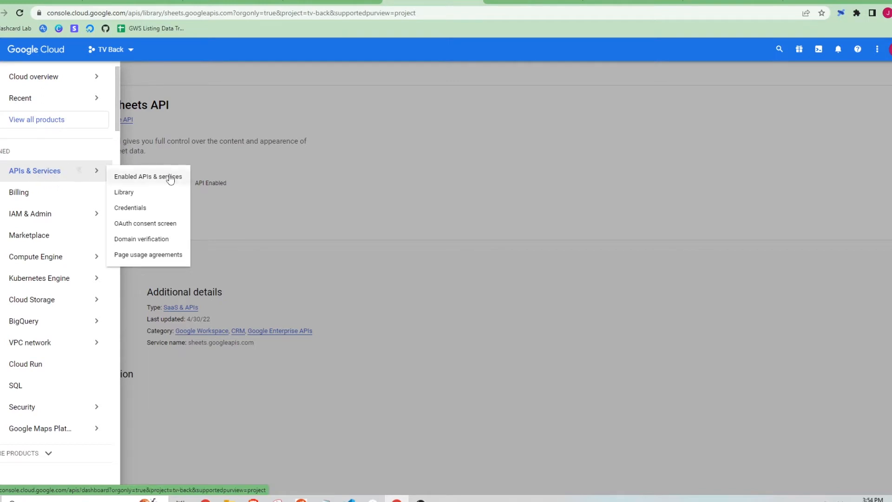
{"action": "left_click", "coordinate": [130, 208]}
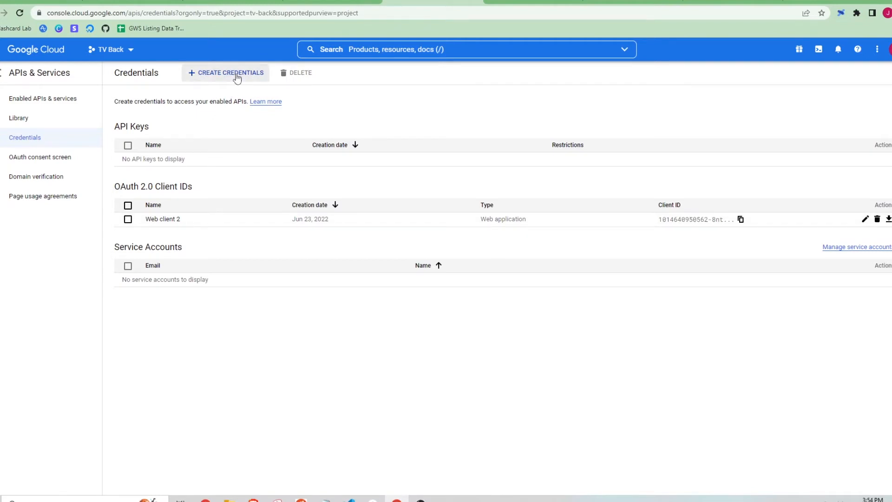
{"action": "left_click", "coordinate": [231, 72]}
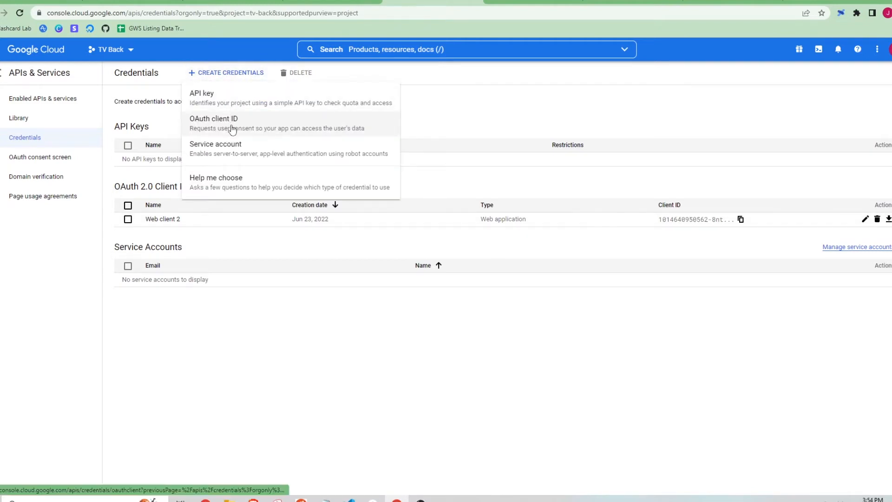
{"action": "left_click", "coordinate": [213, 119]}
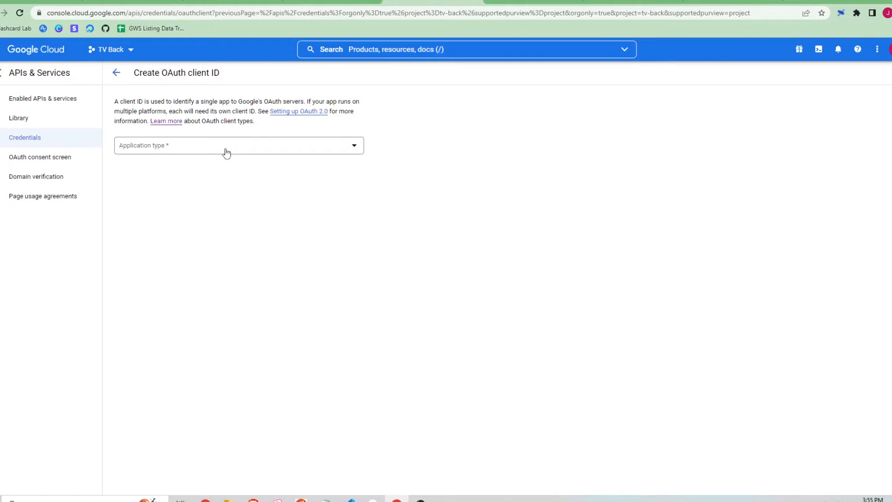
{"action": "left_click", "coordinate": [238, 145]}
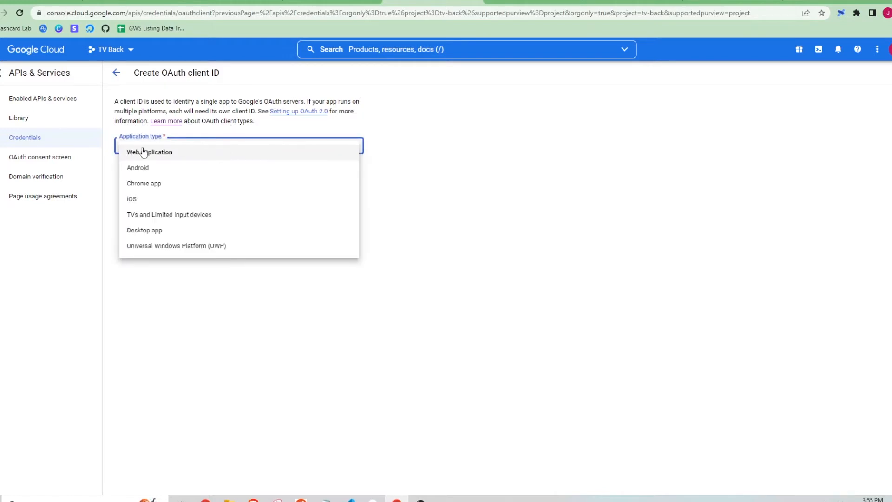
{"action": "left_click", "coordinate": [149, 152]}
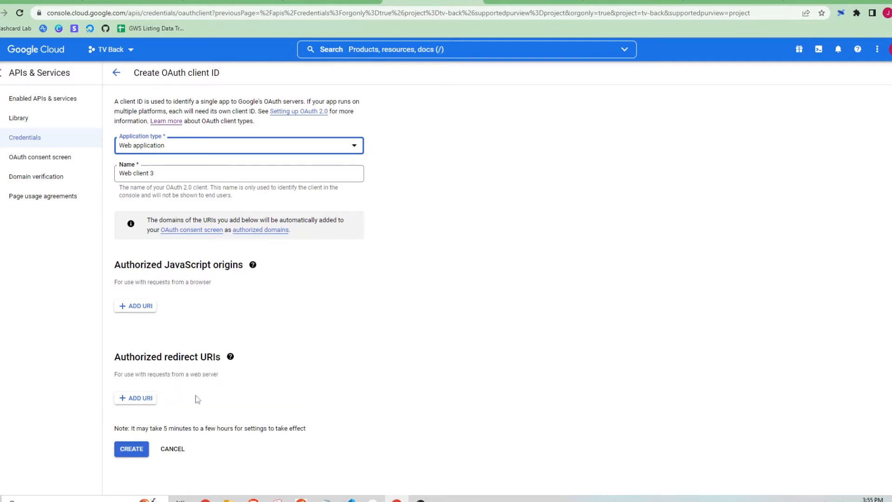
{"action": "mouse_move", "coordinate": [205, 398]}
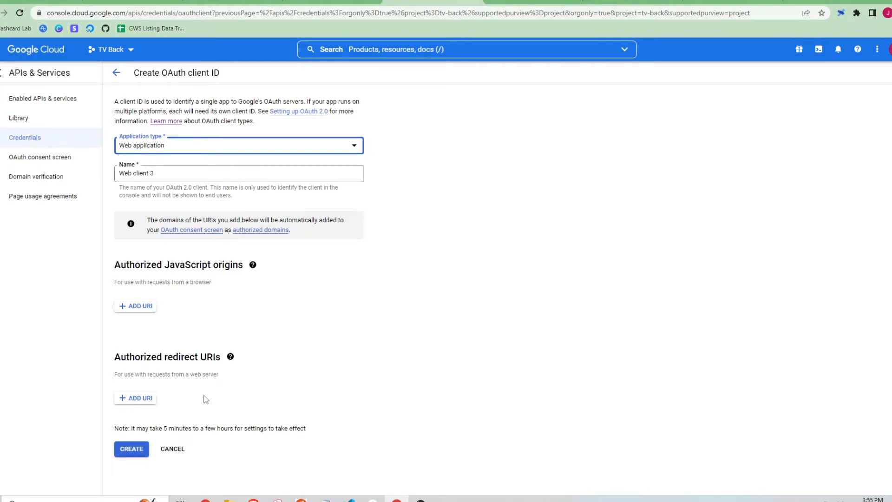
{"action": "left_click", "coordinate": [134, 397]}
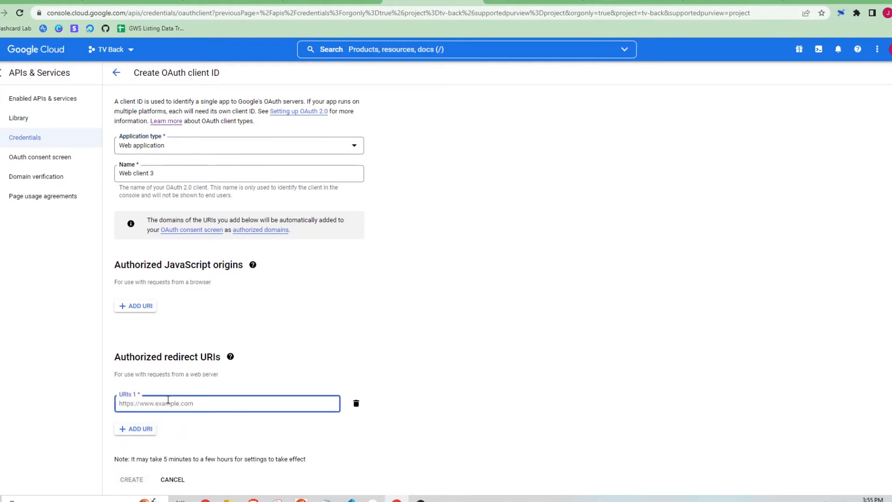
{"action": "type", "text": "https://tidisventures.com"}
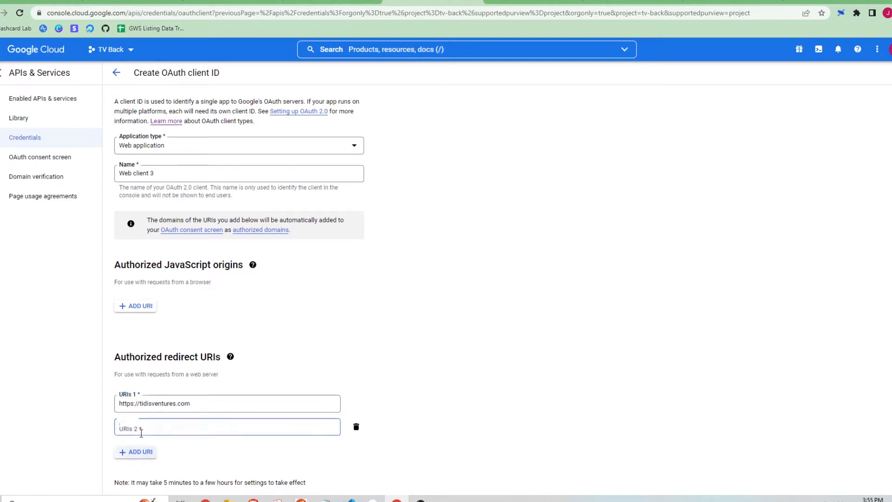
{"action": "left_click", "coordinate": [356, 426]}
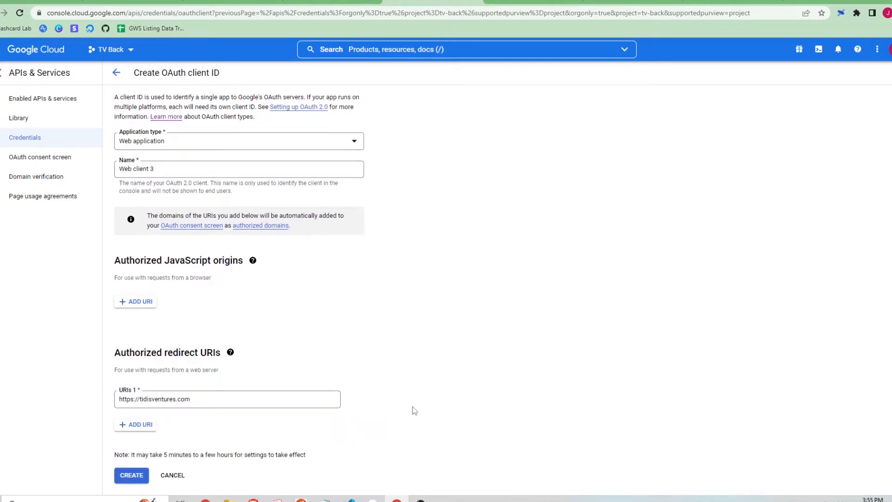
{"action": "left_click", "coordinate": [131, 476]}
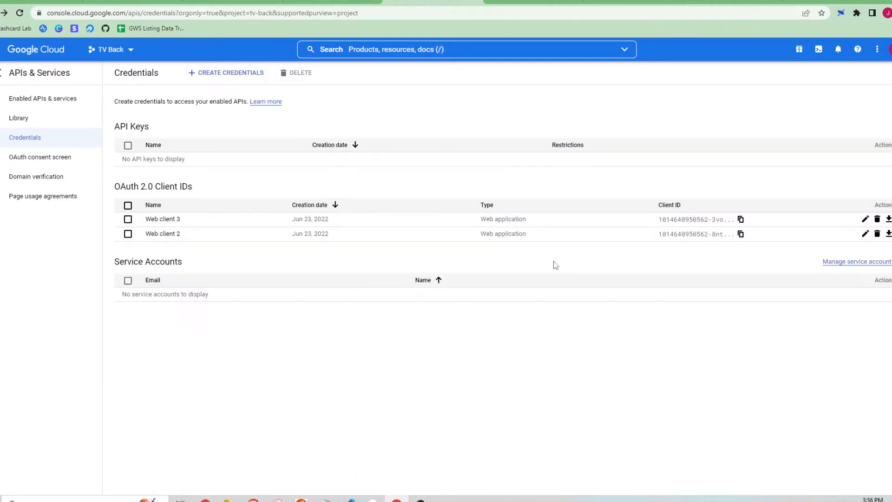
{"action": "mouse_move", "coordinate": [890, 218]}
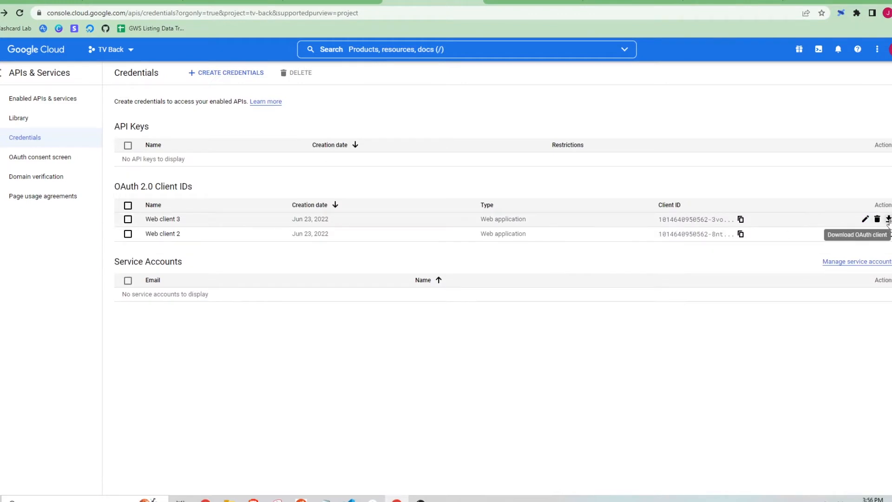
{"action": "left_click", "coordinate": [888, 218]}
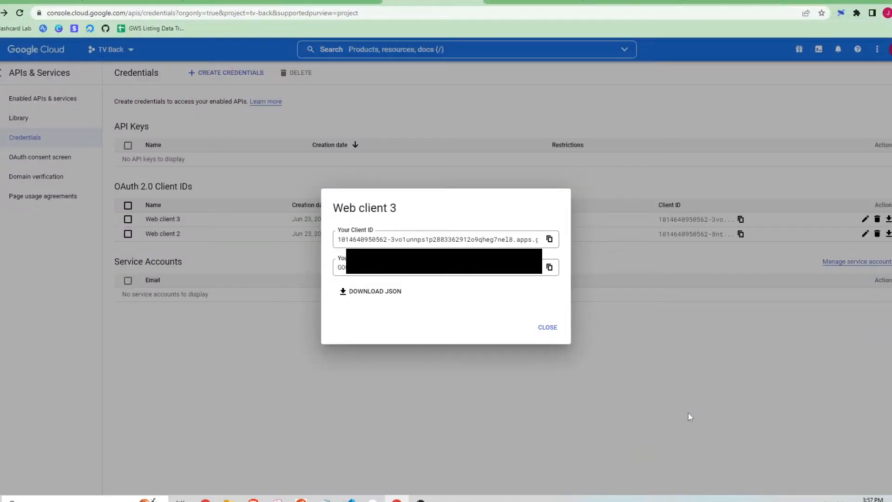
{"action": "left_click", "coordinate": [547, 327]}
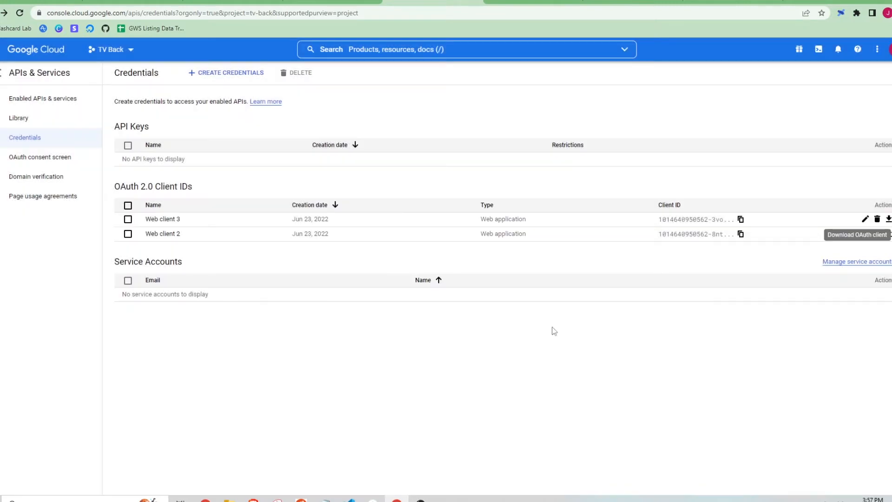
{"action": "mouse_move", "coordinate": [539, 162]}
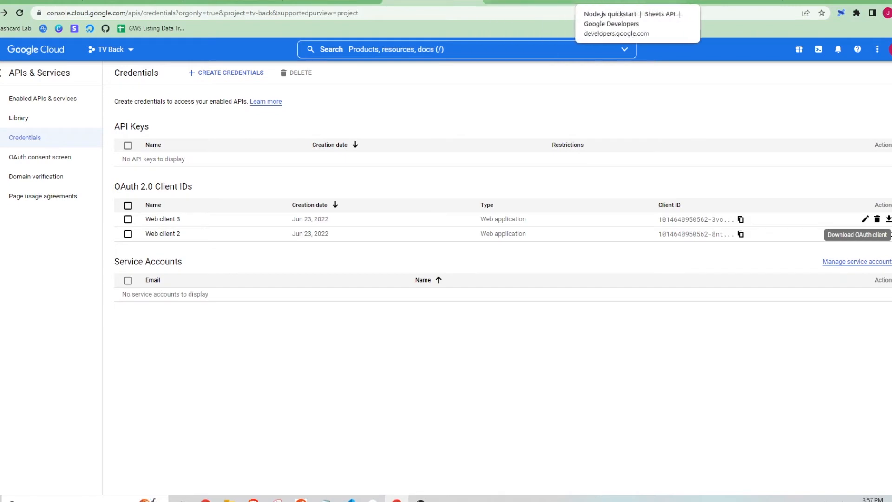
- Scroll the Node.js quickstart down to Step 2's install command and index.js sample code
{"action": "left_click", "coordinate": [608, 13]}
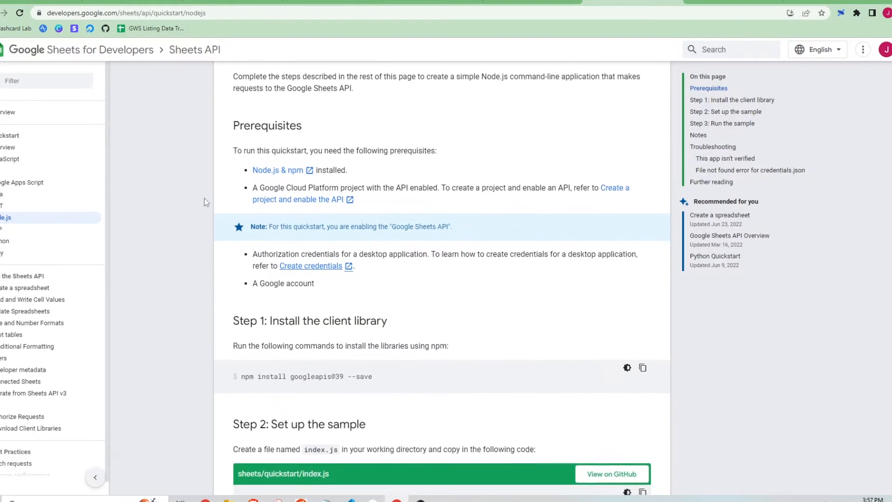
{"action": "scroll", "scroll_direction": "down", "scroll_amount": 3}
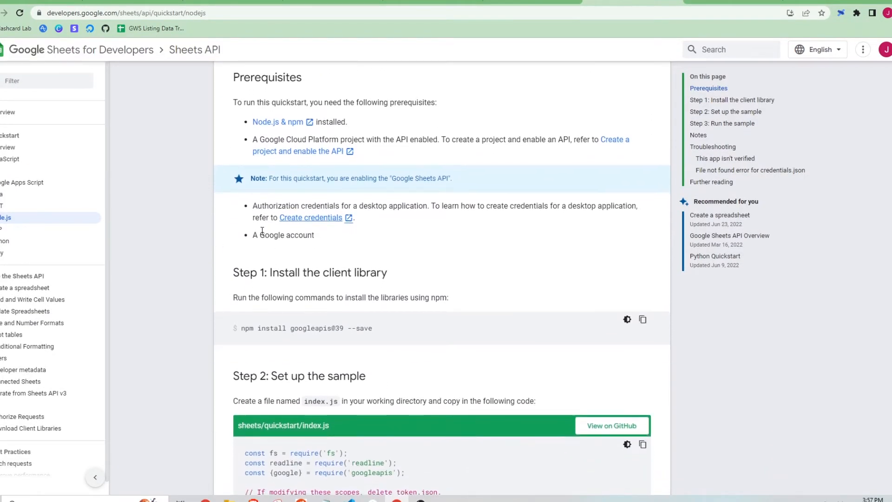
{"action": "scroll", "scroll_direction": "down", "scroll_amount": 3}
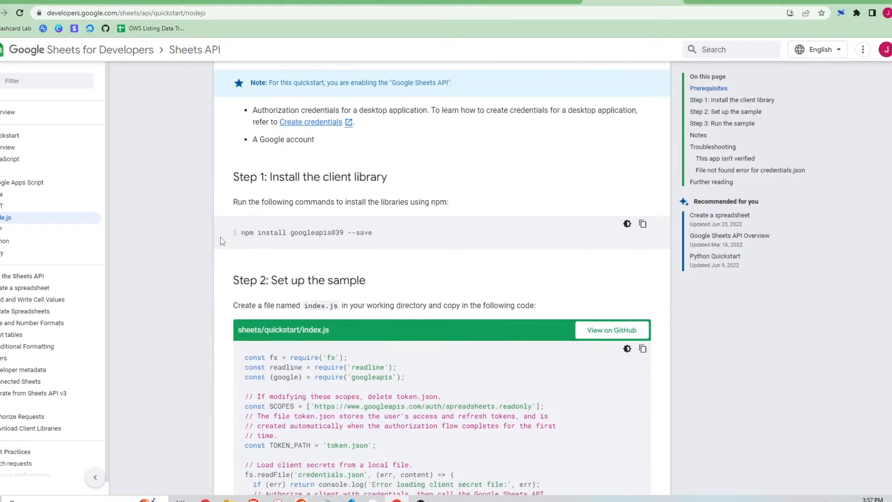
{"action": "scroll", "scroll_direction": "down", "scroll_amount": 3}
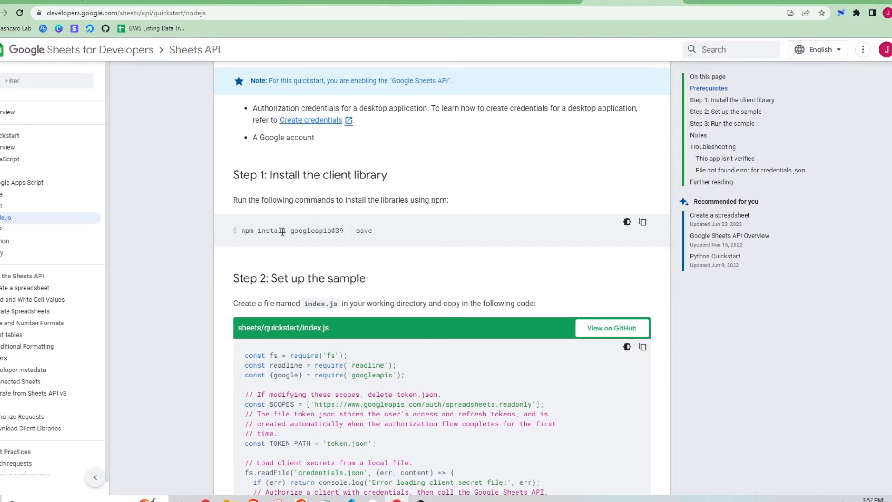
{"action": "scroll", "scroll_direction": "down", "scroll_amount": 3}
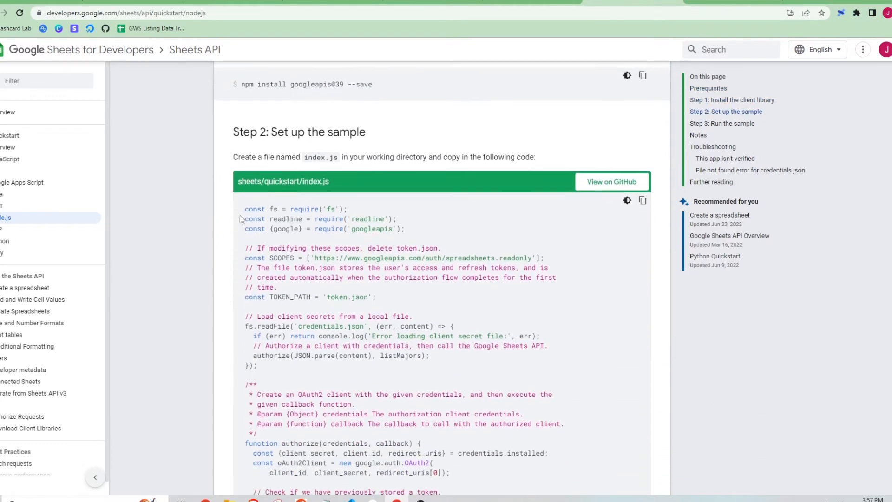
{"action": "scroll", "scroll_direction": "down", "scroll_amount": 3}
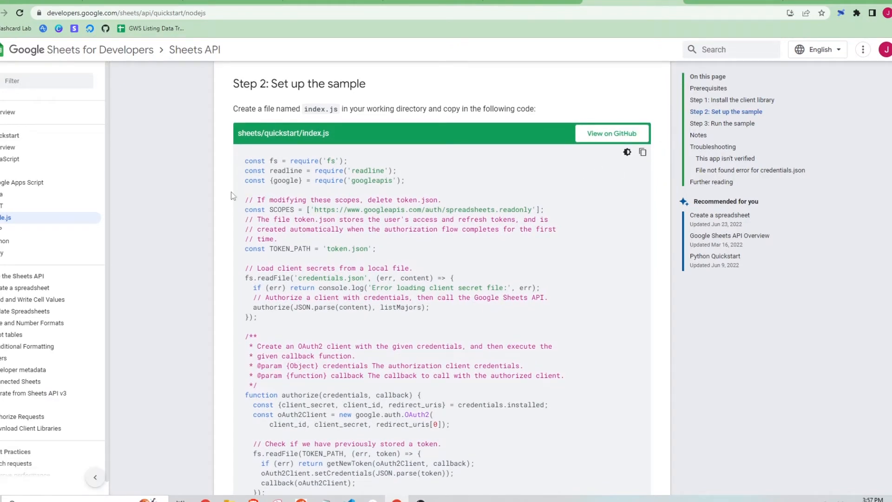
{"action": "mouse_move", "coordinate": [489, 241]}
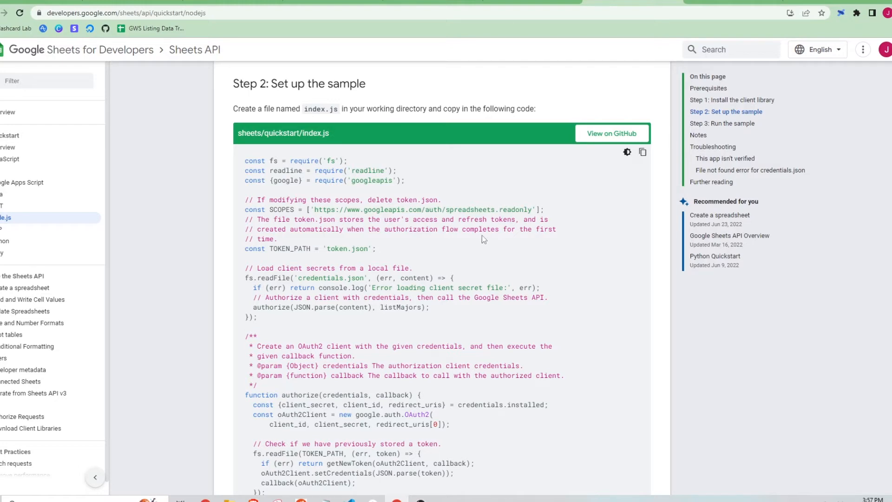
{"action": "left_click", "coordinate": [643, 152]}
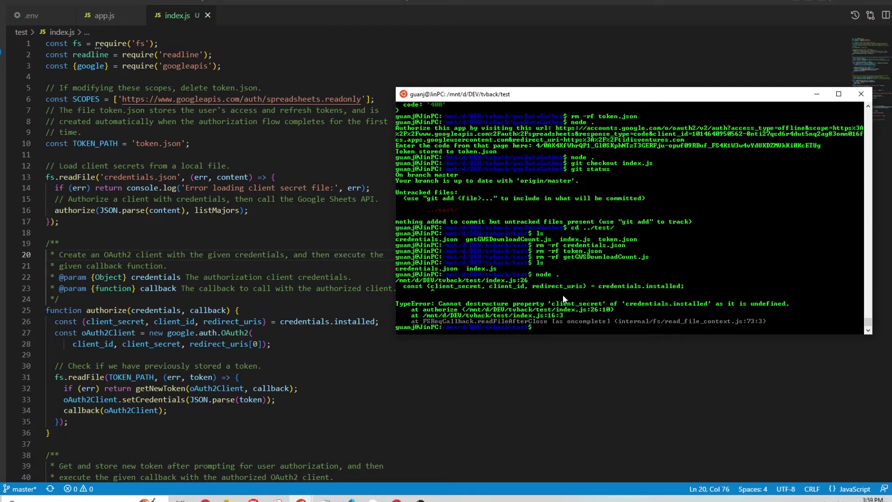
{"action": "mouse_move", "coordinate": [554, 309]}
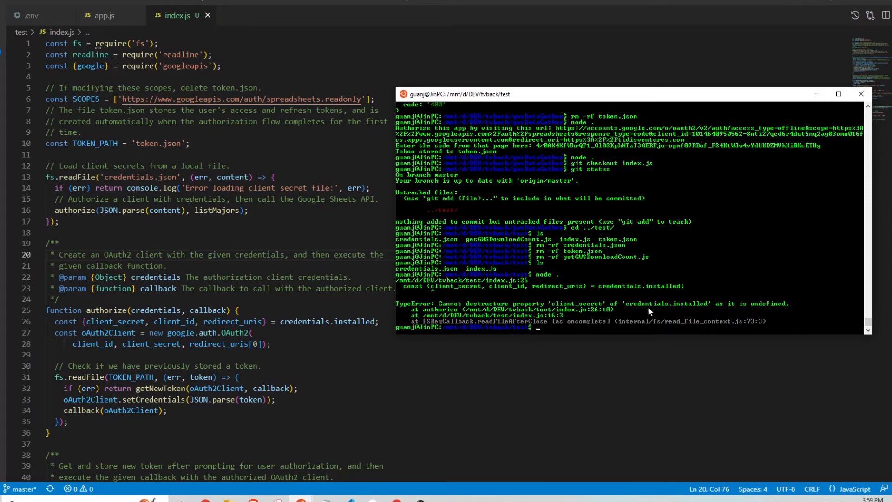
{"action": "mouse_move", "coordinate": [684, 311]}
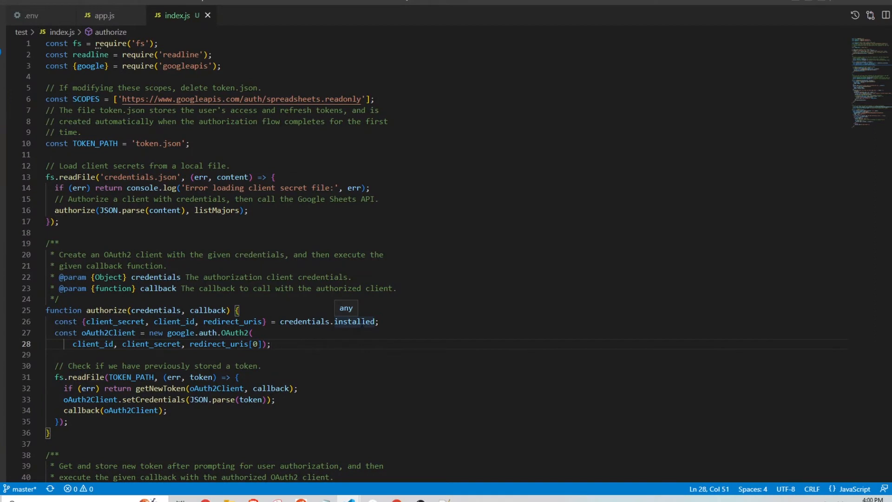
- Change credentials.installed to credentials.web on line 26 of index.js
{"action": "type", "text": "web"}
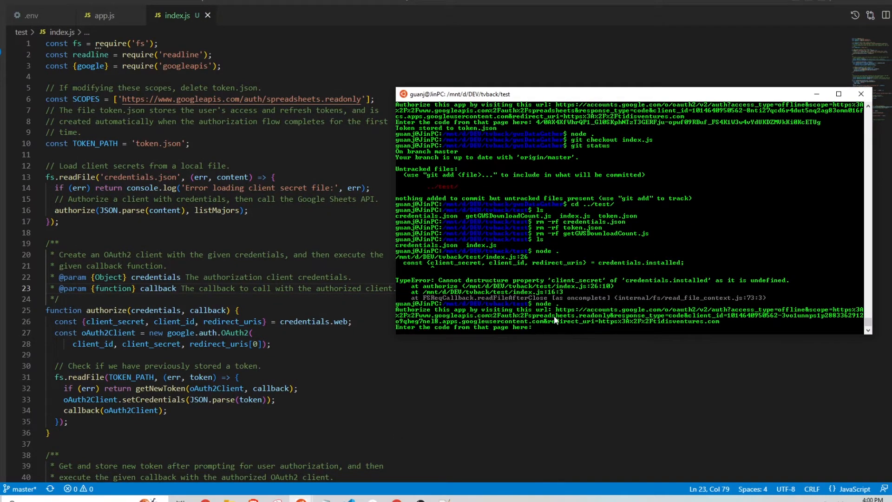
{"action": "mouse_move", "coordinate": [535, 314]}
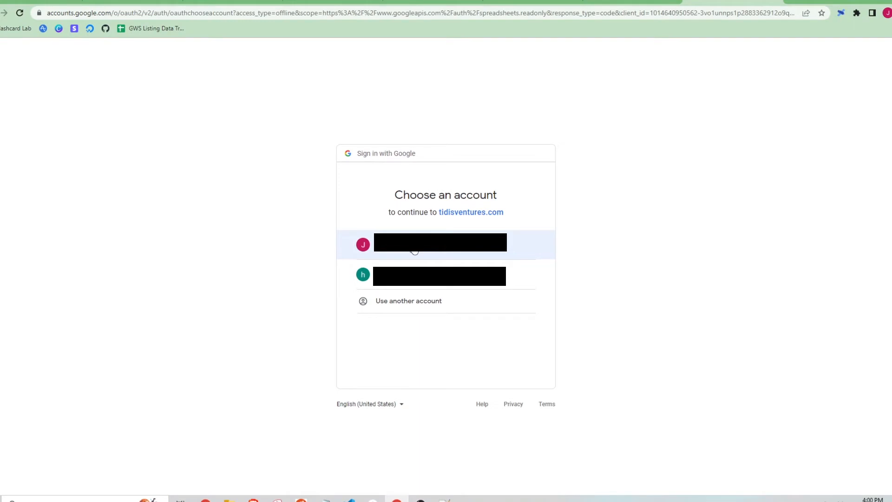
- Sign in with the account, continue past the unverified app warning, and allow spreadsheet access
{"action": "left_click", "coordinate": [440, 241]}
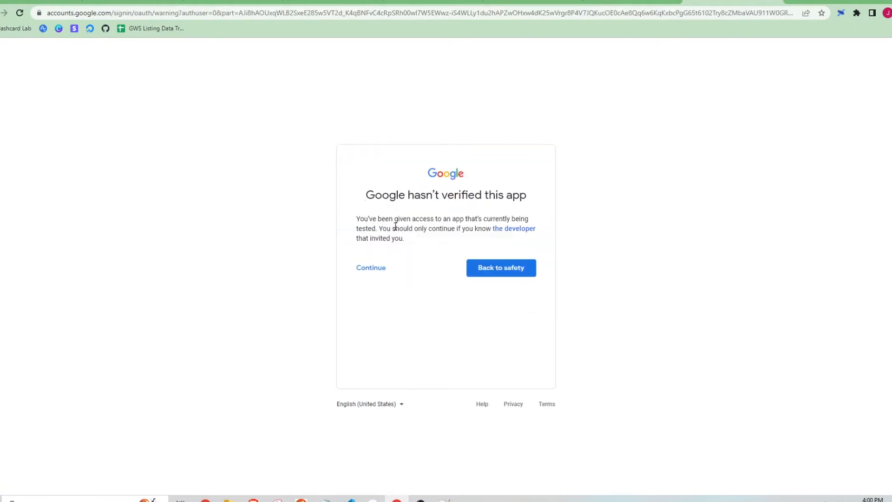
{"action": "mouse_move", "coordinate": [489, 202]}
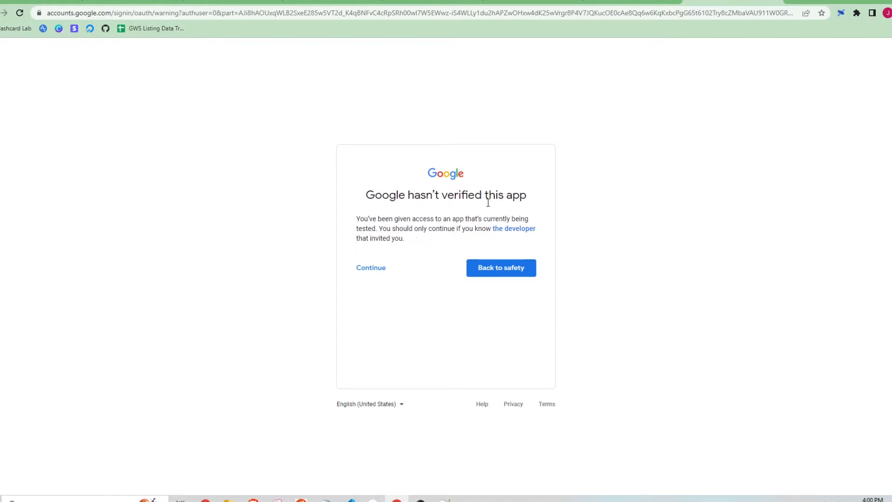
{"action": "left_click", "coordinate": [371, 268]}
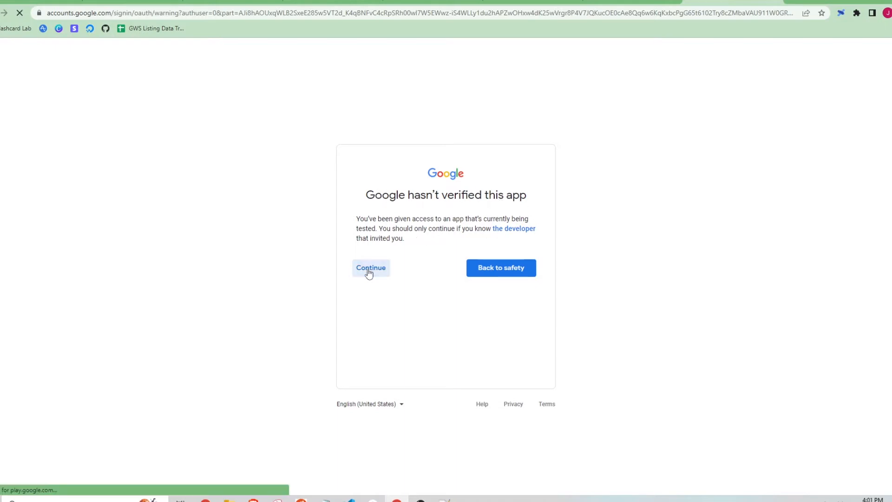
{"action": "left_click", "coordinate": [370, 268]}
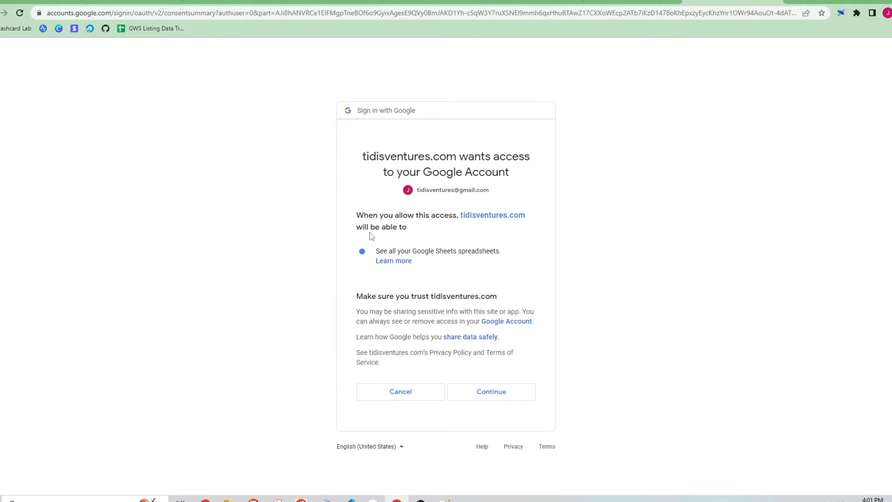
{"action": "mouse_move", "coordinate": [480, 247]}
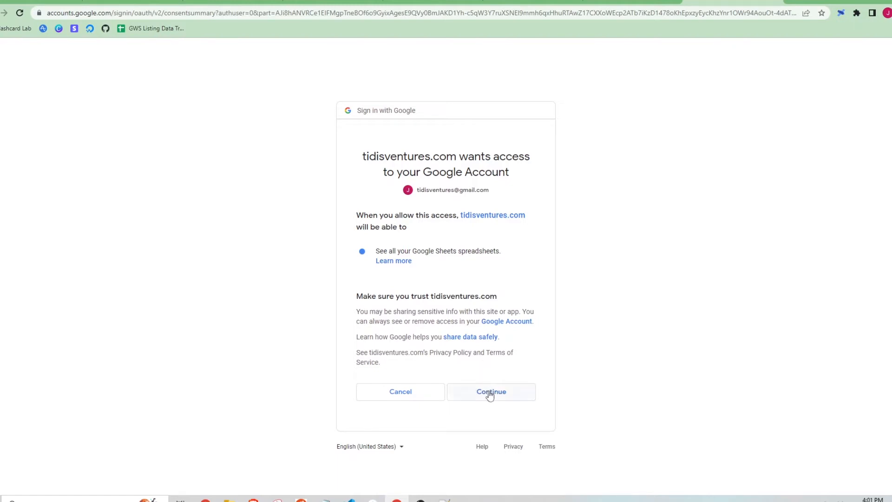
{"action": "left_click", "coordinate": [491, 391]}
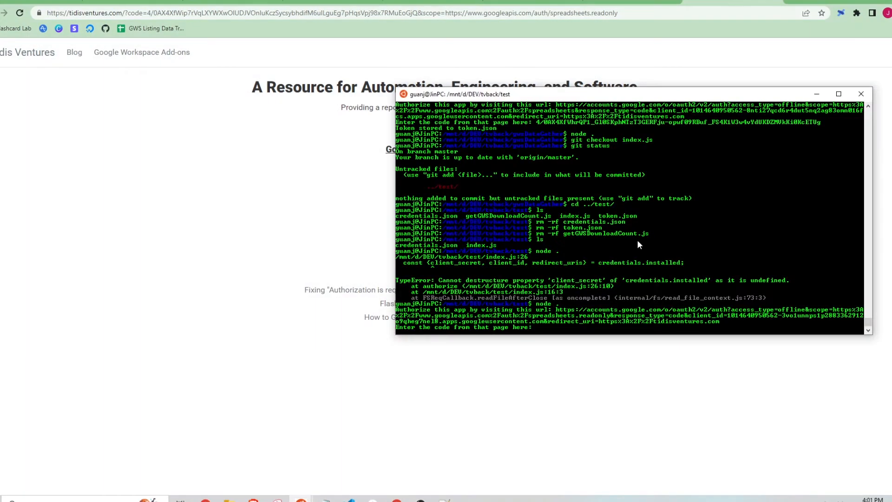
{"action": "mouse_move", "coordinate": [410, 335]}
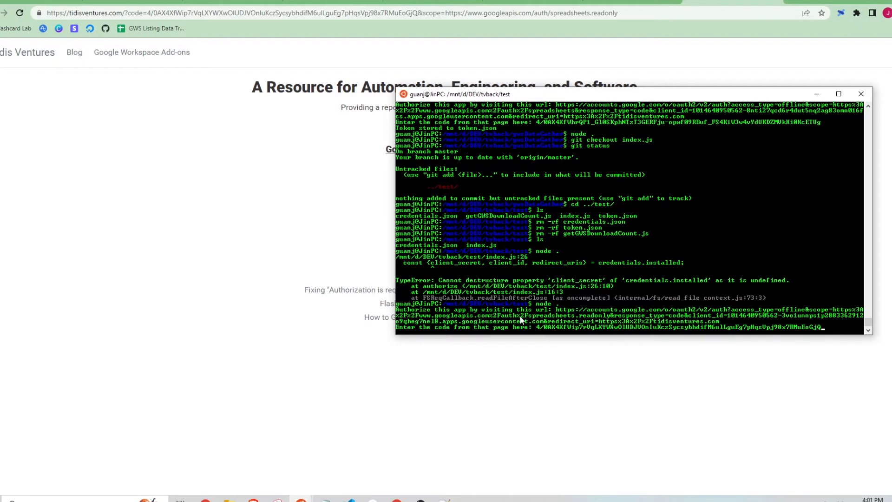
{"action": "mouse_move", "coordinate": [550, 329]}
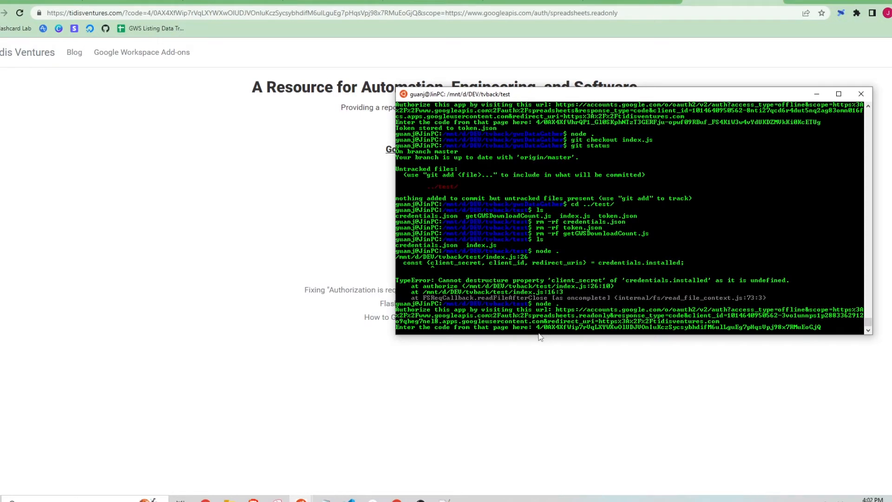
{"action": "mouse_move", "coordinate": [538, 329]}
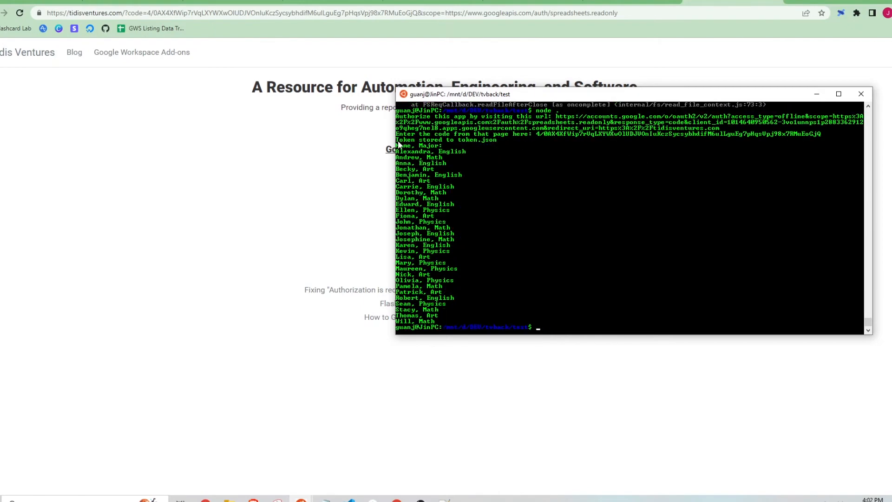
{"action": "mouse_move", "coordinate": [495, 145]}
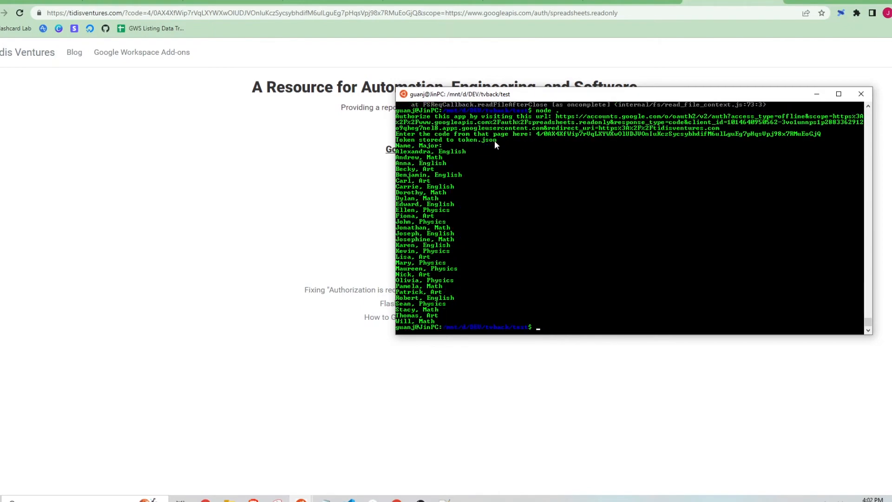
{"action": "mouse_move", "coordinate": [526, 210]}
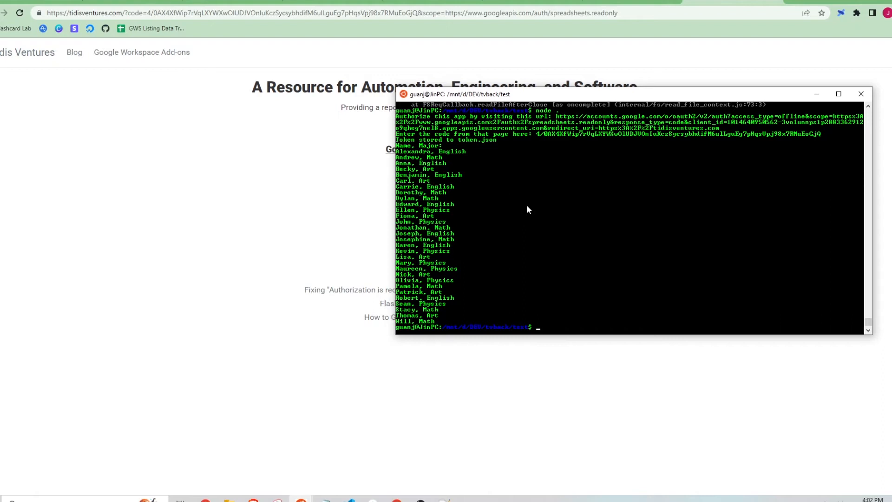
- List the folder's files with ls to confirm token.json was stored
{"action": "type", "text": "ls"}
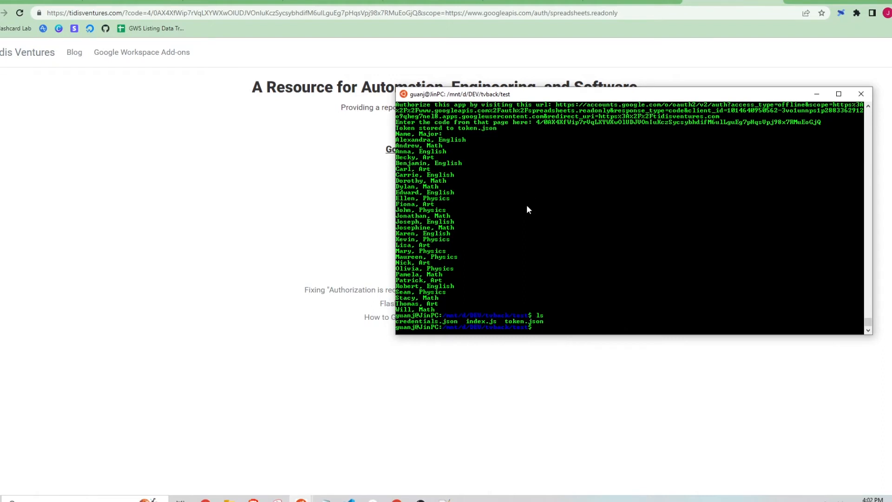
{"action": "mouse_move", "coordinate": [451, 312]}
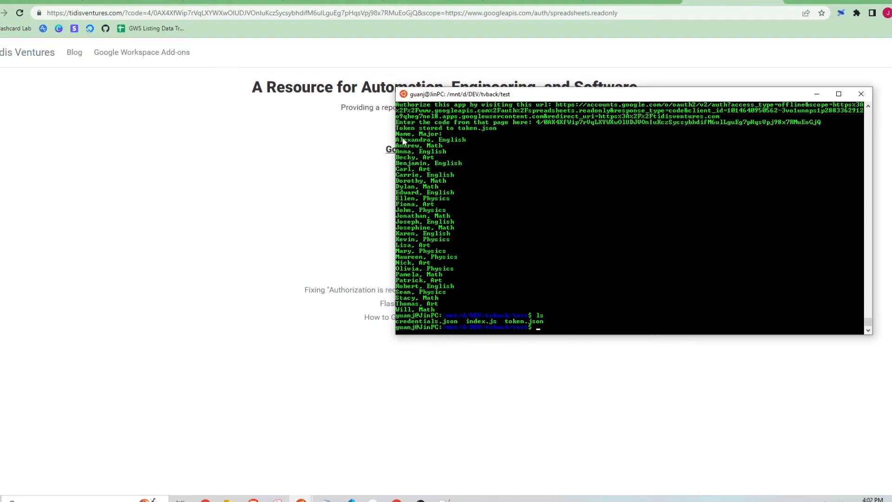
{"action": "mouse_move", "coordinate": [419, 187]}
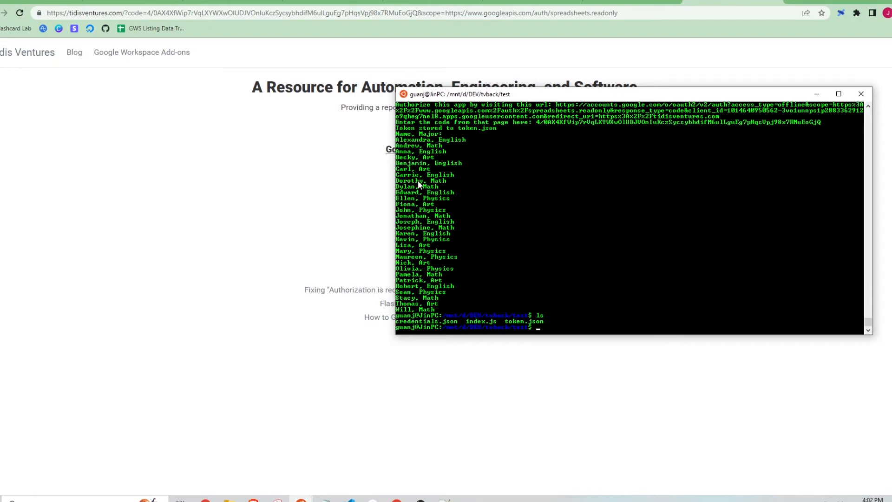
{"action": "mouse_move", "coordinate": [418, 152]}
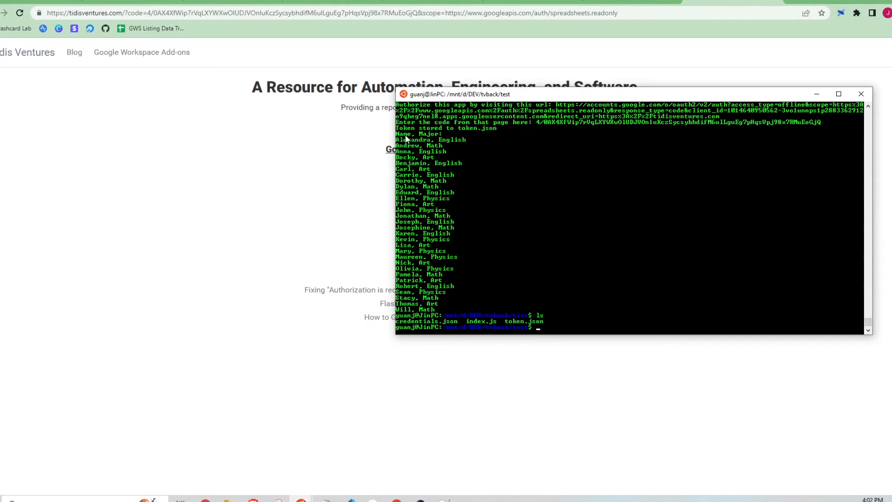
{"action": "mouse_move", "coordinate": [413, 153]}
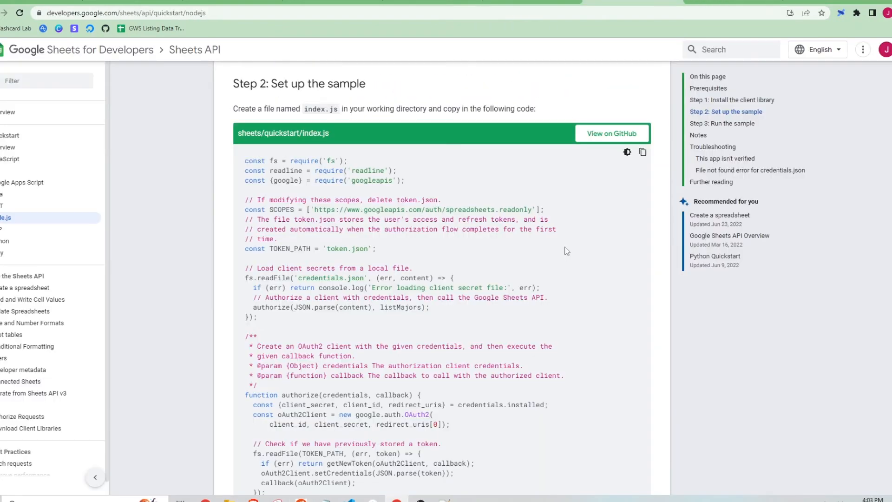
{"action": "mouse_move", "coordinate": [180, 91]}
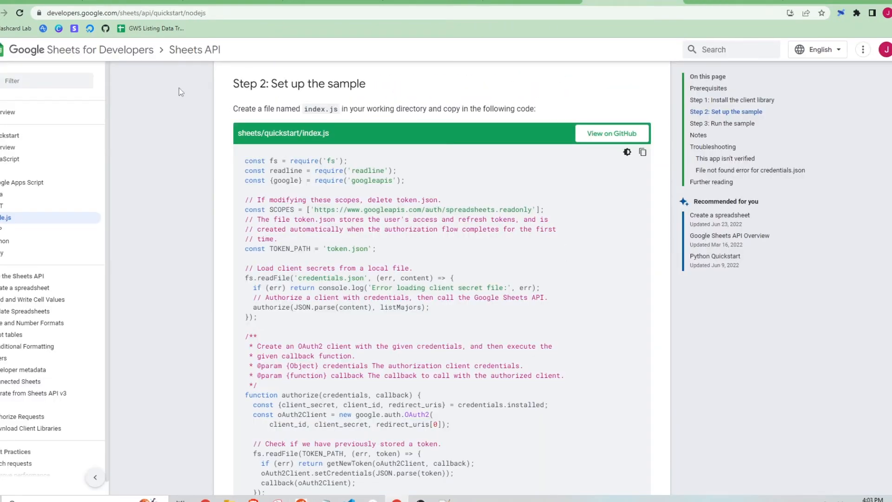
{"action": "mouse_move", "coordinate": [304, 239]}
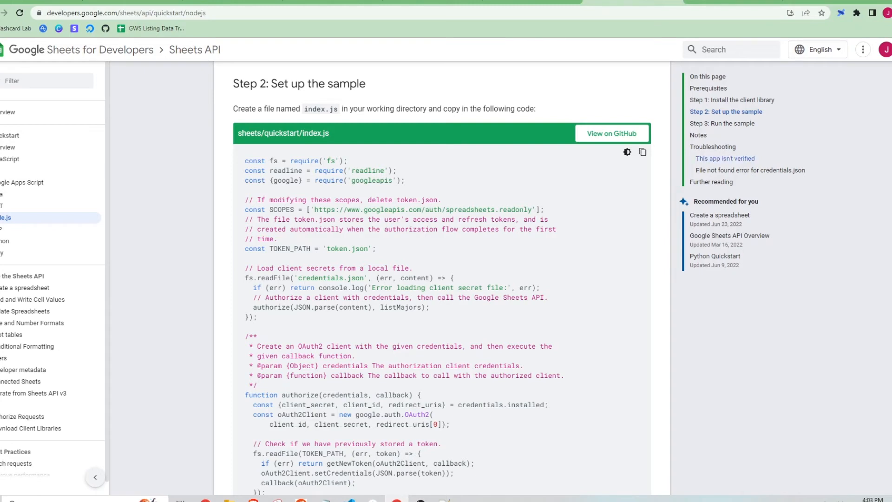
{"action": "mouse_move", "coordinate": [377, 494]}
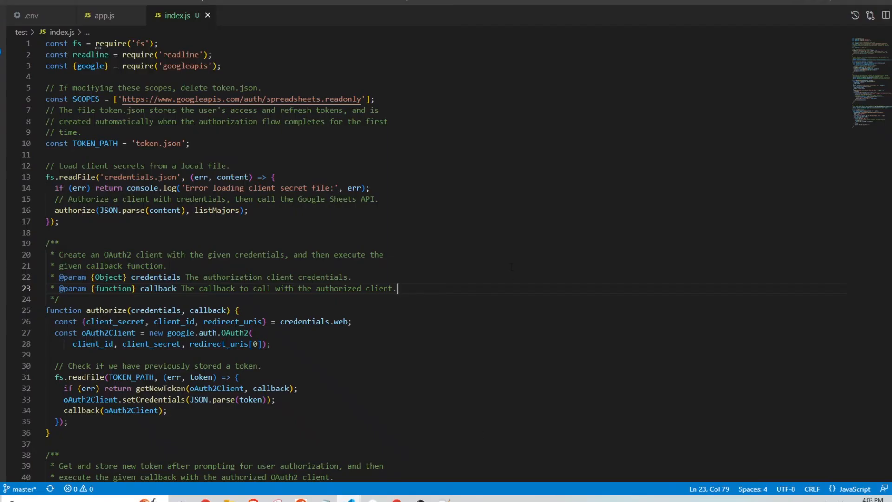
- Delete the '.readonly' suffix from the SCOPES spreadsheets URL in index.js
{"action": "left_click", "coordinate": [340, 99]}
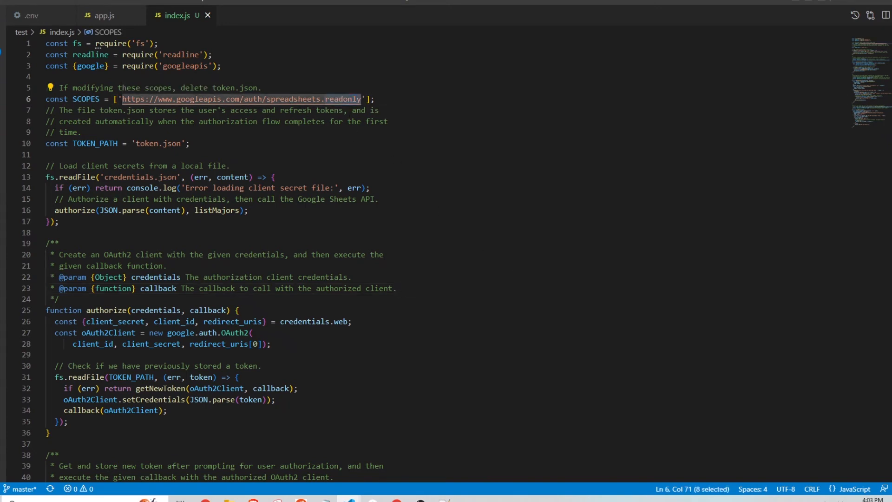
{"action": "key", "text": "Delete"}
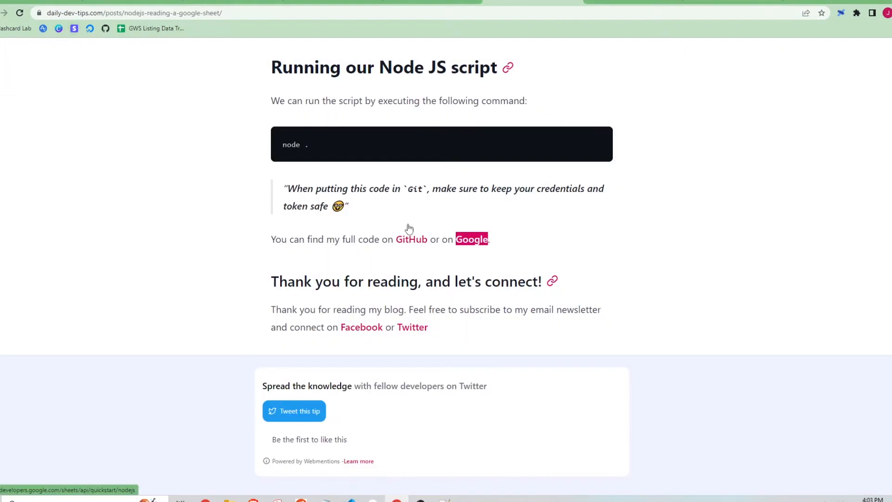
- Locate the article's writeData function and copy its code
{"action": "scroll", "scroll_direction": "up", "scroll_amount": 3}
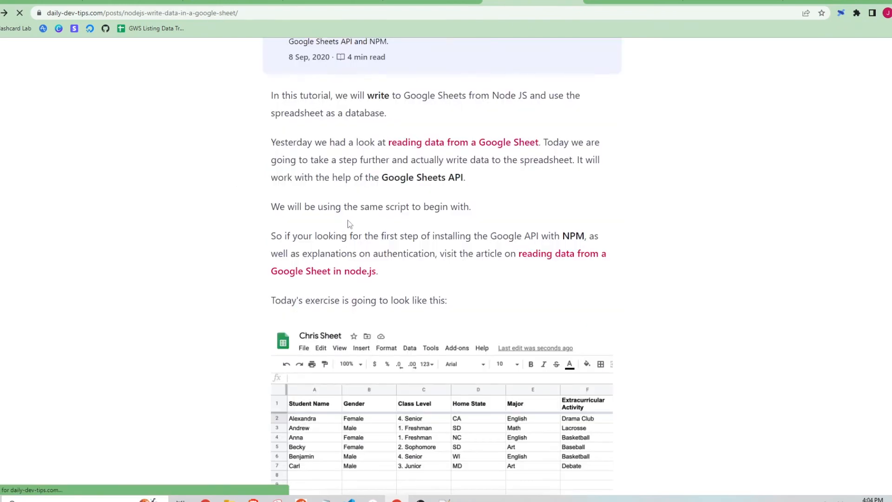
{"action": "scroll", "scroll_direction": "down", "scroll_amount": 3}
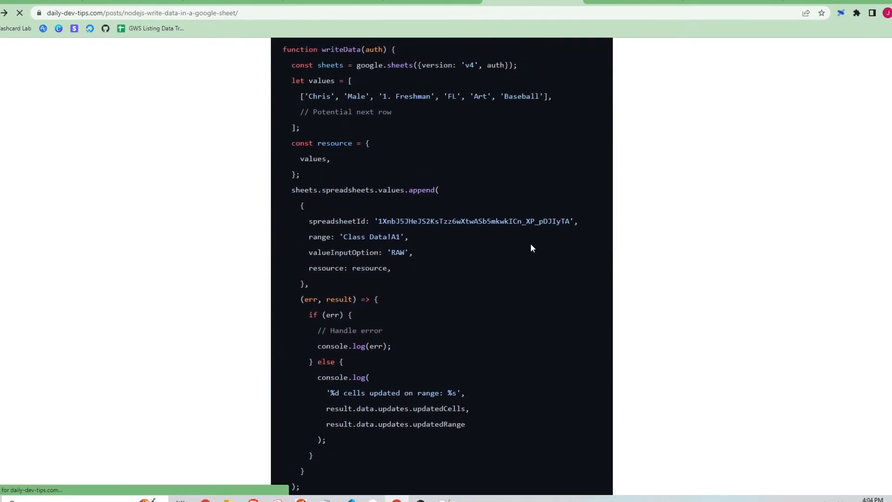
{"action": "scroll", "scroll_direction": "up", "scroll_amount": 3}
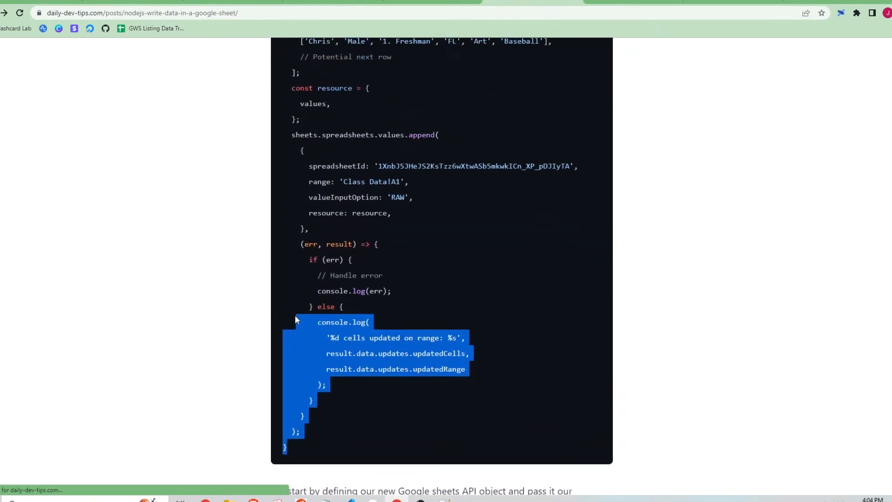
{"action": "right_click", "coordinate": [329, 177]}
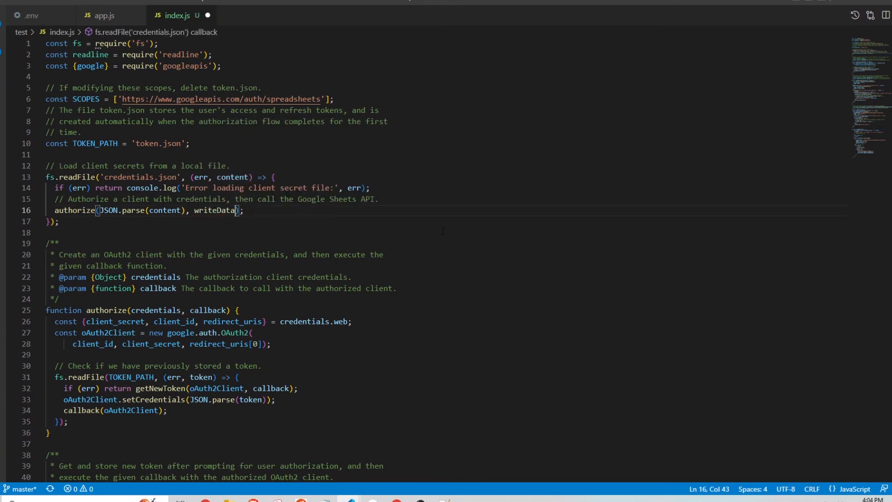
- Scroll down through index.js to reach the writeData function and authorize call
{"action": "scroll", "scroll_direction": "down", "scroll_amount": 3}
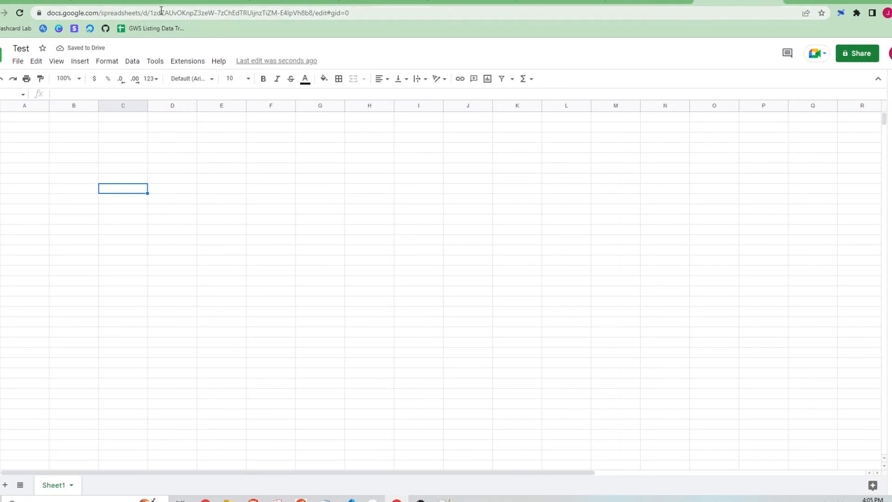
- Select the Test spreadsheet's ID in the address bar to copy it
{"action": "left_click", "coordinate": [162, 13]}
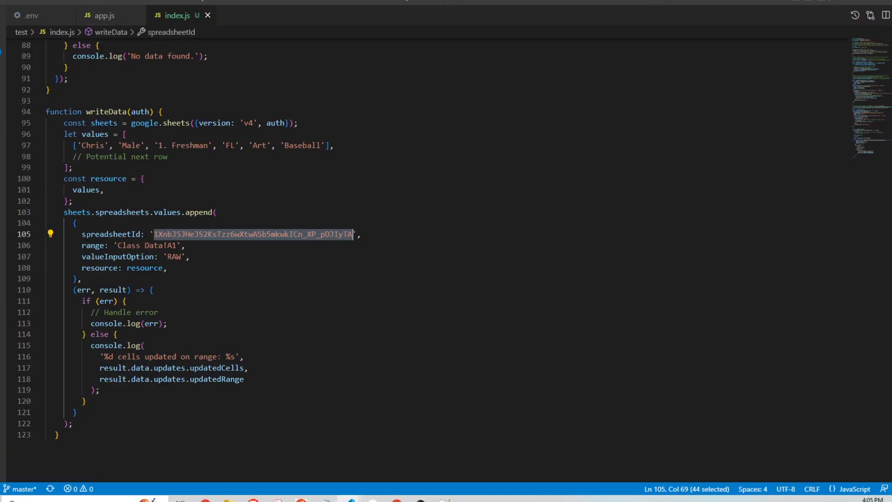
- Set spreadsheetId to 1zdZAUvOKnpZ3zeW-7zChEdTRUijnzTiZM-E4IpVh8b8 and the range to Sheet1!A1, then reopen the terminal
{"action": "type", "text": "1zdZAUvOKnpZ3zeW-7zChEdTRUijnzTiZM-E4IpVh8b8',"}
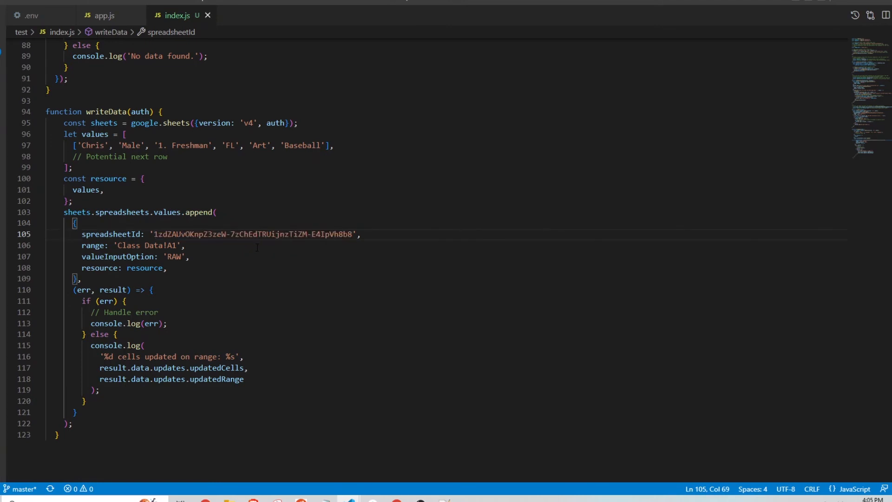
{"action": "double_click", "coordinate": [139, 245]}
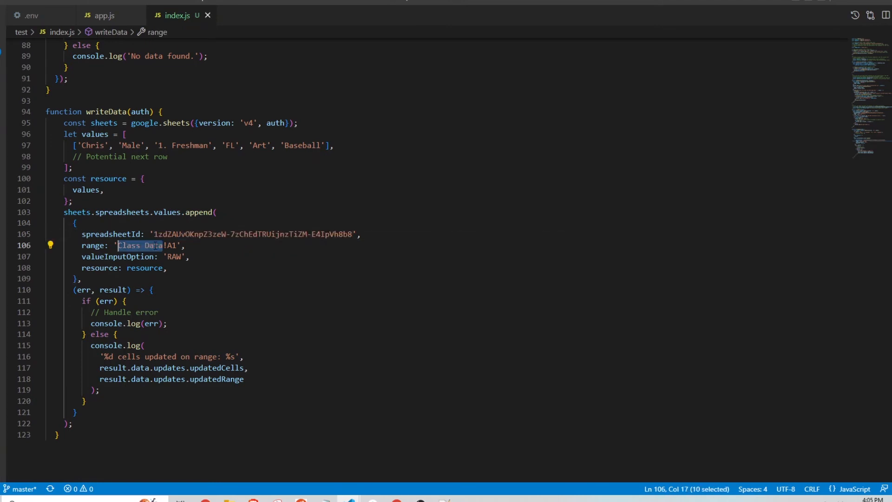
{"action": "type", "text": "Sheet"}
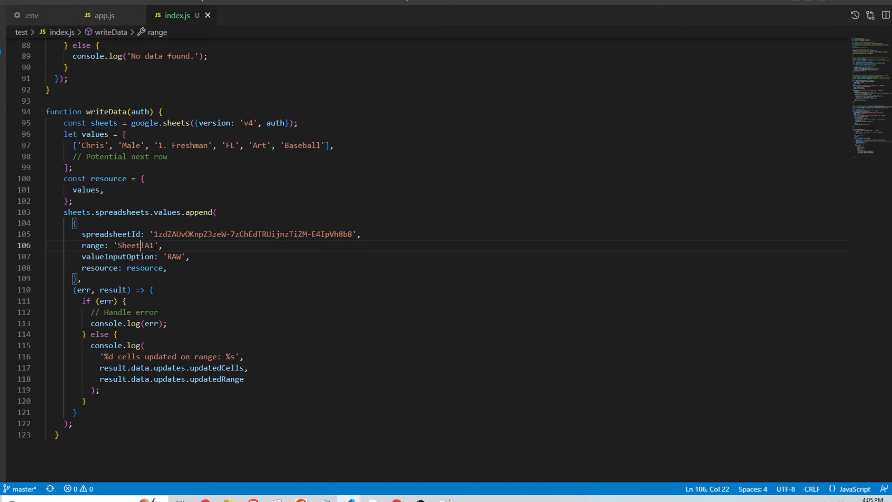
{"action": "type", "text": "1"}
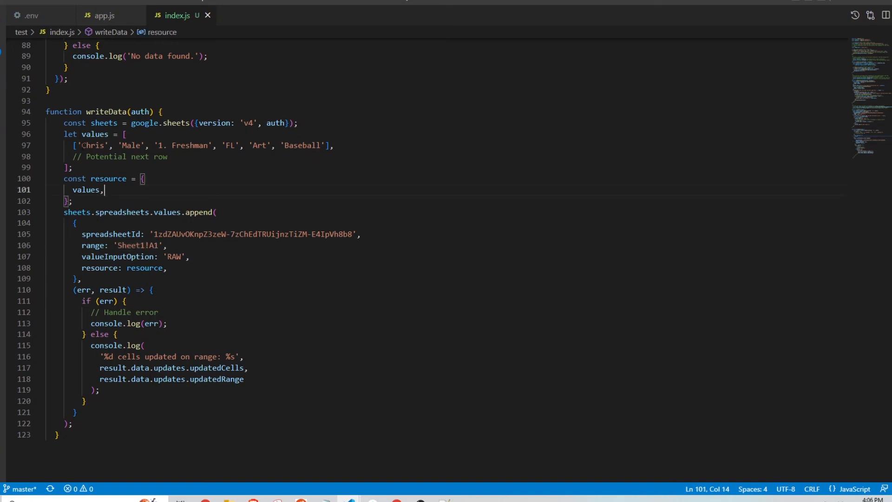
{"action": "left_click_drag", "start_coordinate": [73, 145], "coordinate": [334, 145]}
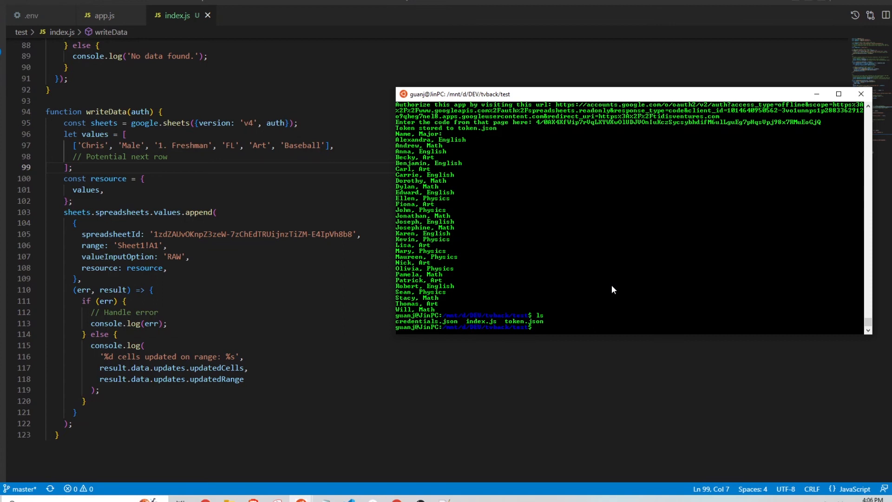
- Remove token.json with rm -rf and rerun the script with node
{"action": "type", "text": "rm -rf token.jso"}
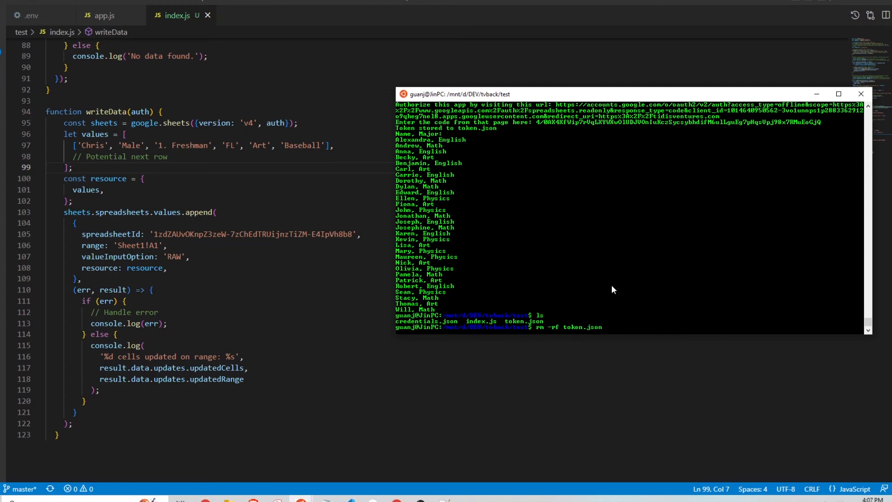
{"action": "type", "text": "nod"}
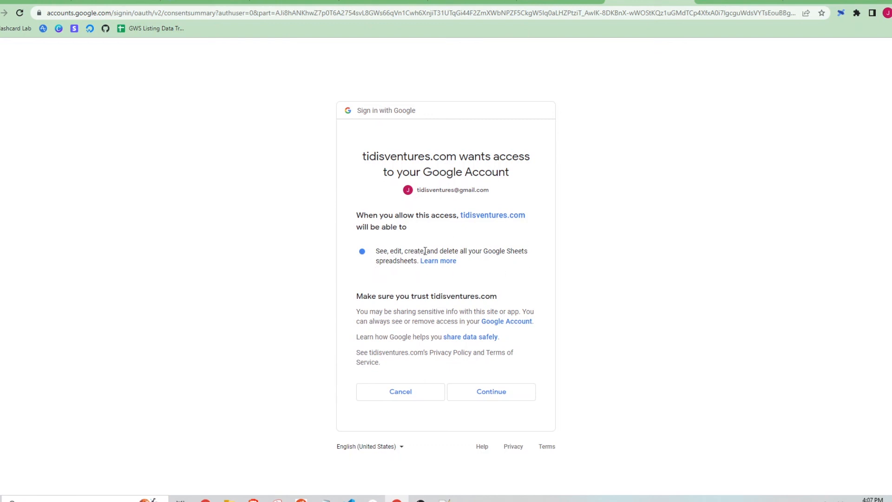
{"action": "mouse_move", "coordinate": [530, 253]}
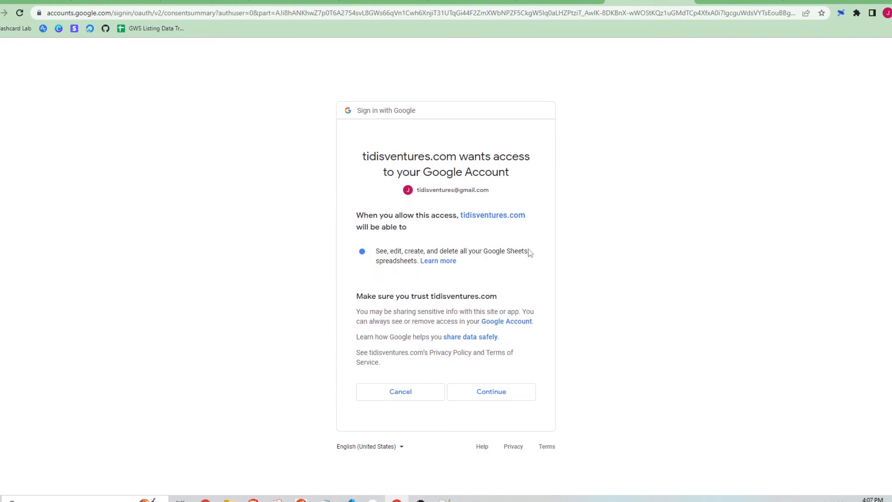
- Continue through the consent screen to allow edit access to Google Sheets spreadsheets
{"action": "left_click", "coordinate": [491, 391]}
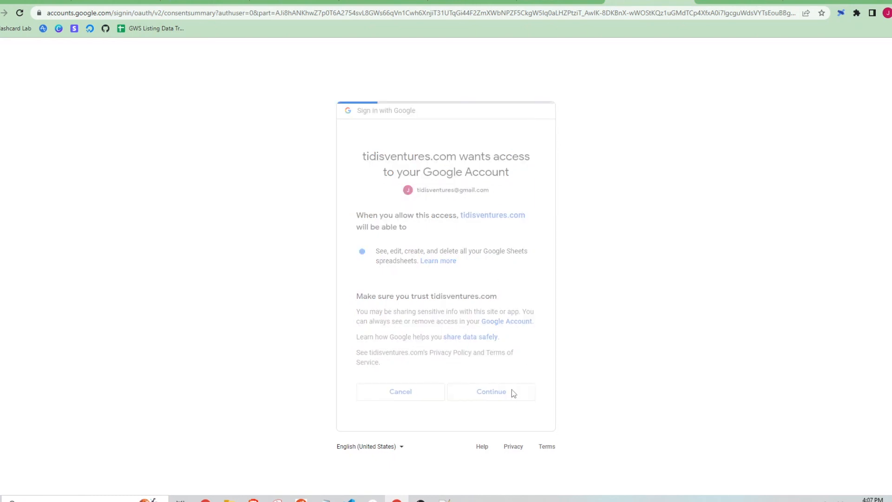
{"action": "left_click", "coordinate": [491, 391]}
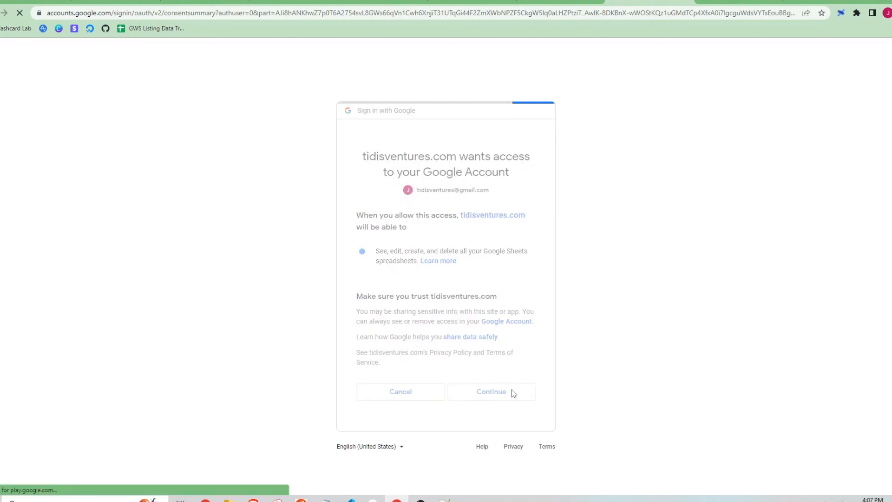
{"action": "left_click", "coordinate": [491, 391]}
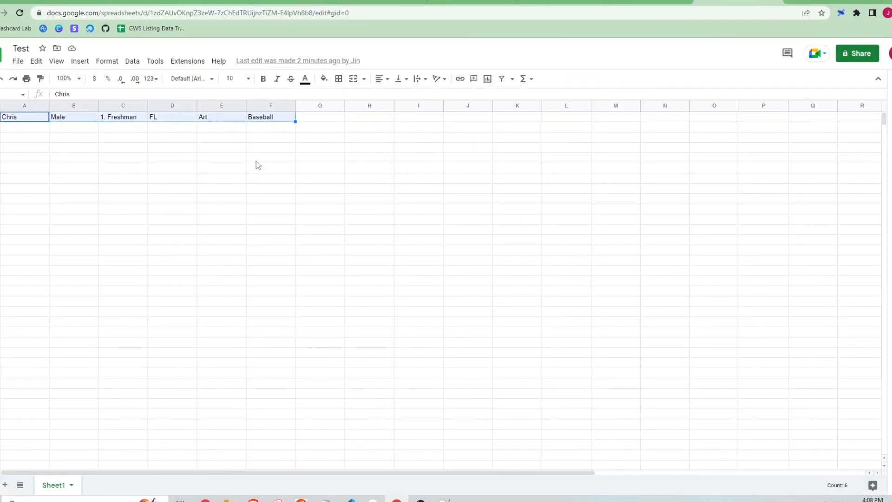
- Deselect the appended row Chris, Male, 1. Freshman, FL, Art, Baseball in the Test sheet
{"action": "left_click", "coordinate": [270, 157]}
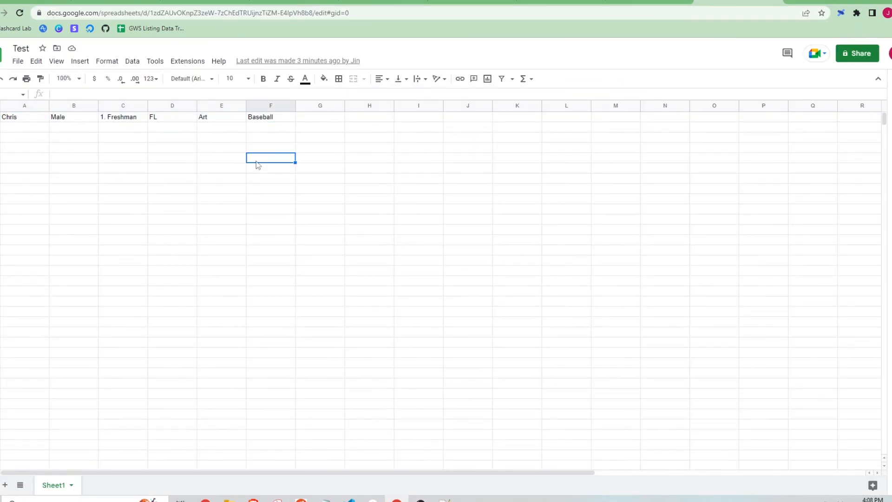